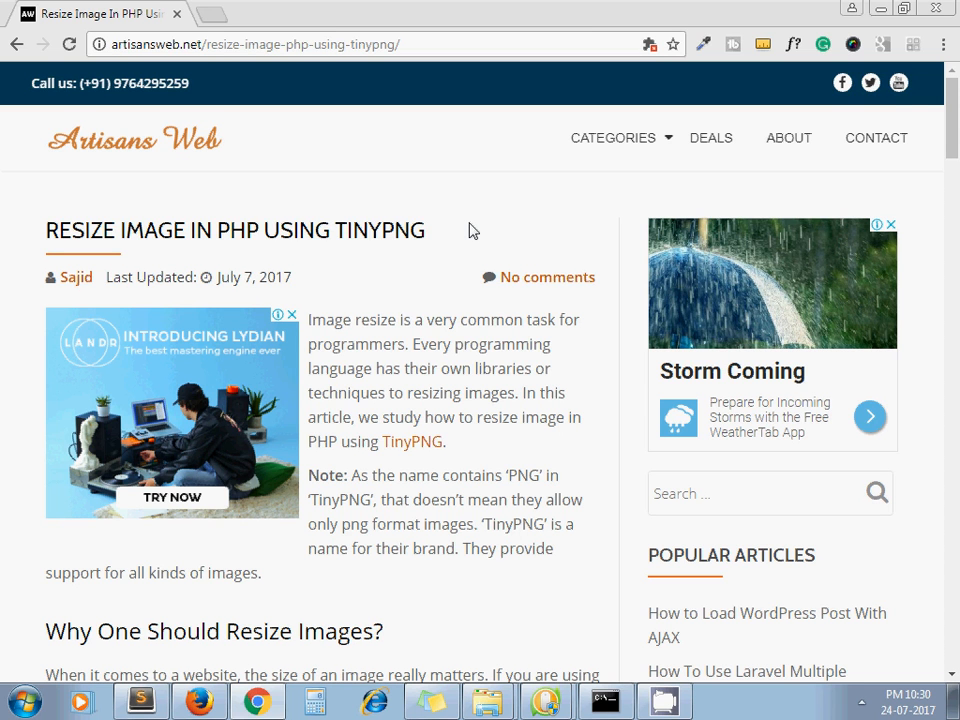
{"action": "mouse_move", "coordinate": [408, 339]}
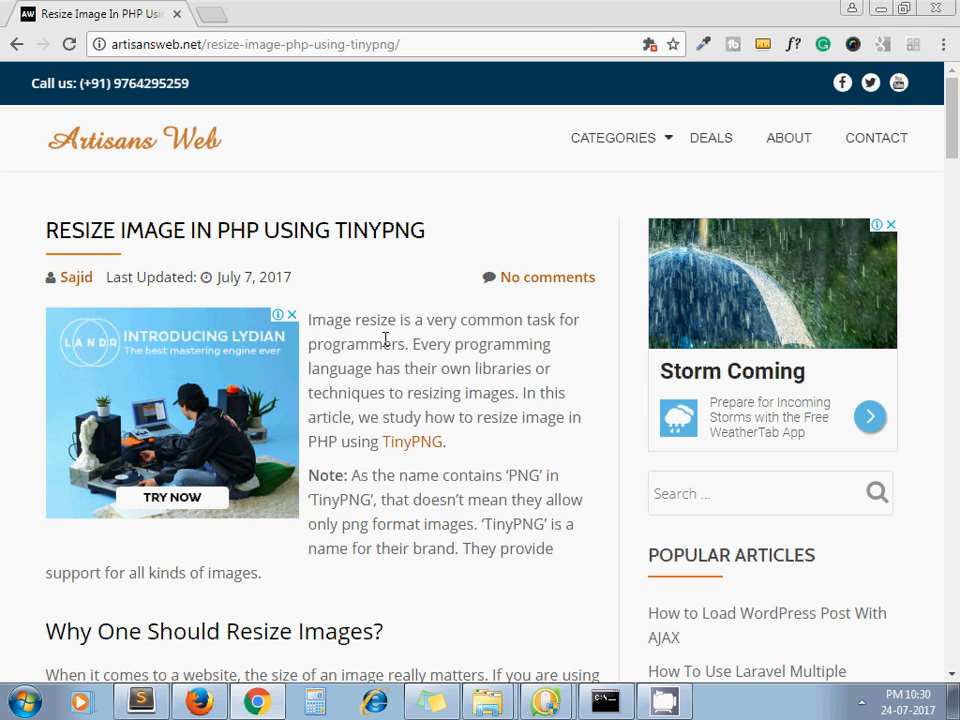
{"action": "mouse_move", "coordinate": [371, 376]}
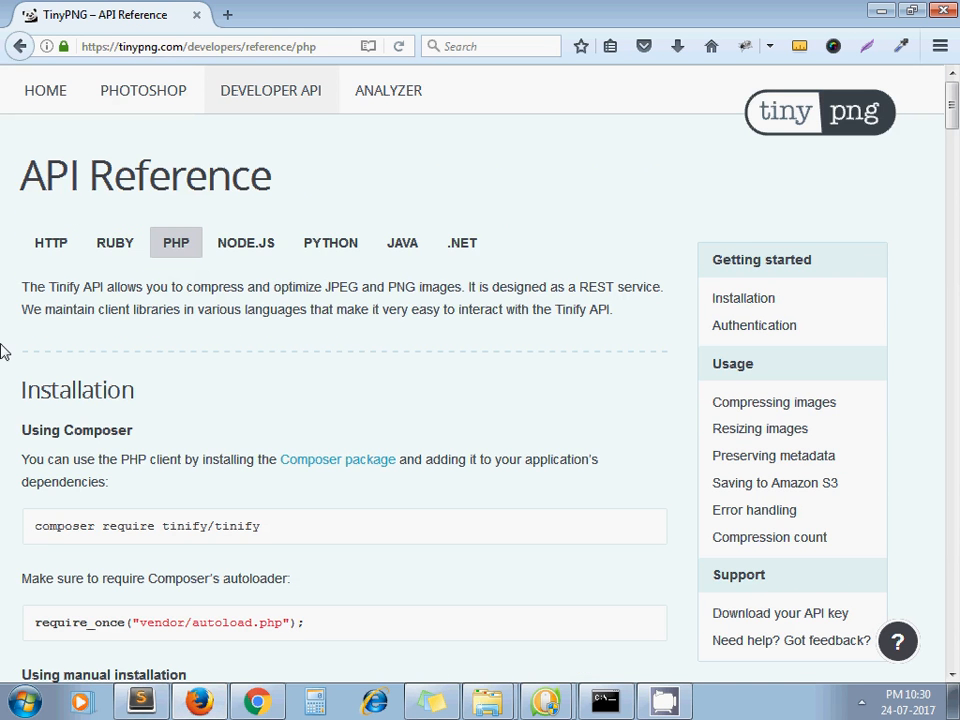
{"action": "mouse_move", "coordinate": [44, 95]}
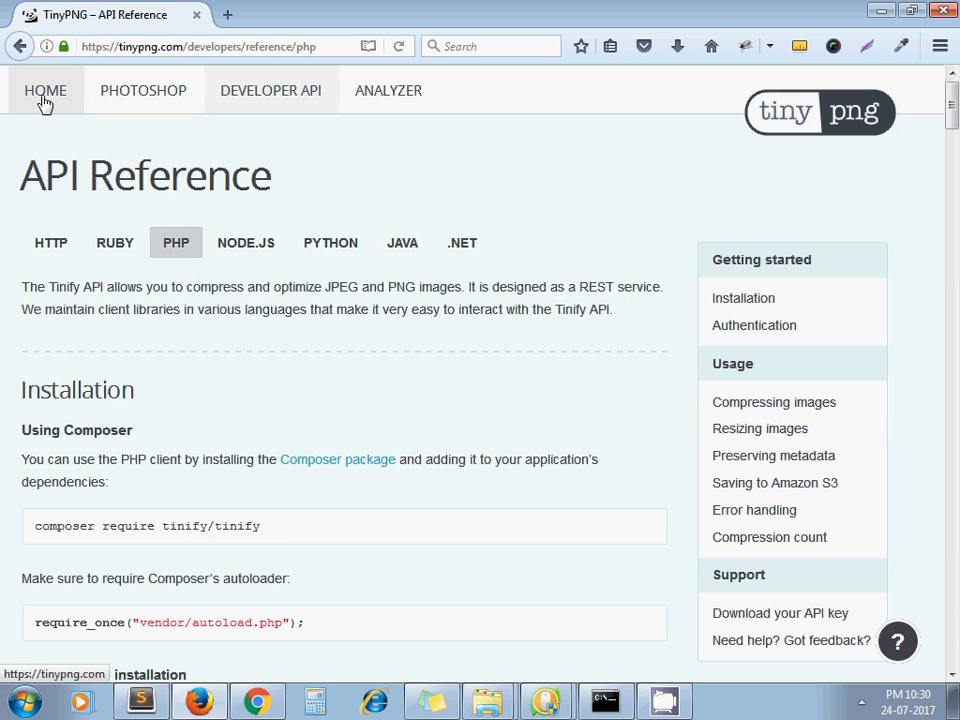
- Navigate from the TinyPNG home page through the Developer API to the PHP library reference
{"action": "left_click", "coordinate": [45, 90]}
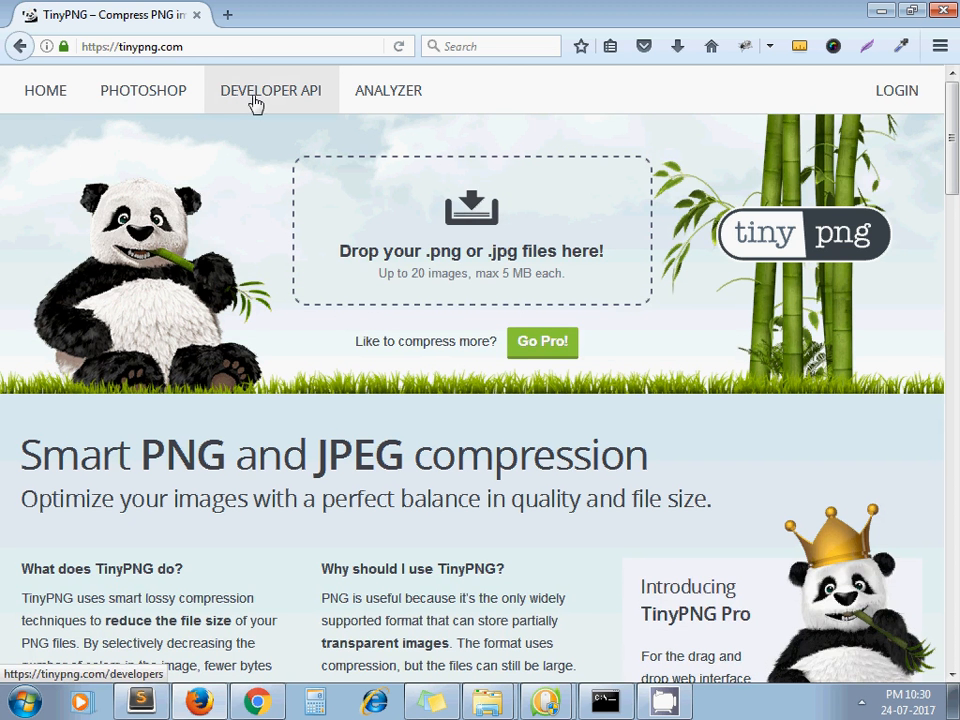
{"action": "left_click", "coordinate": [270, 90]}
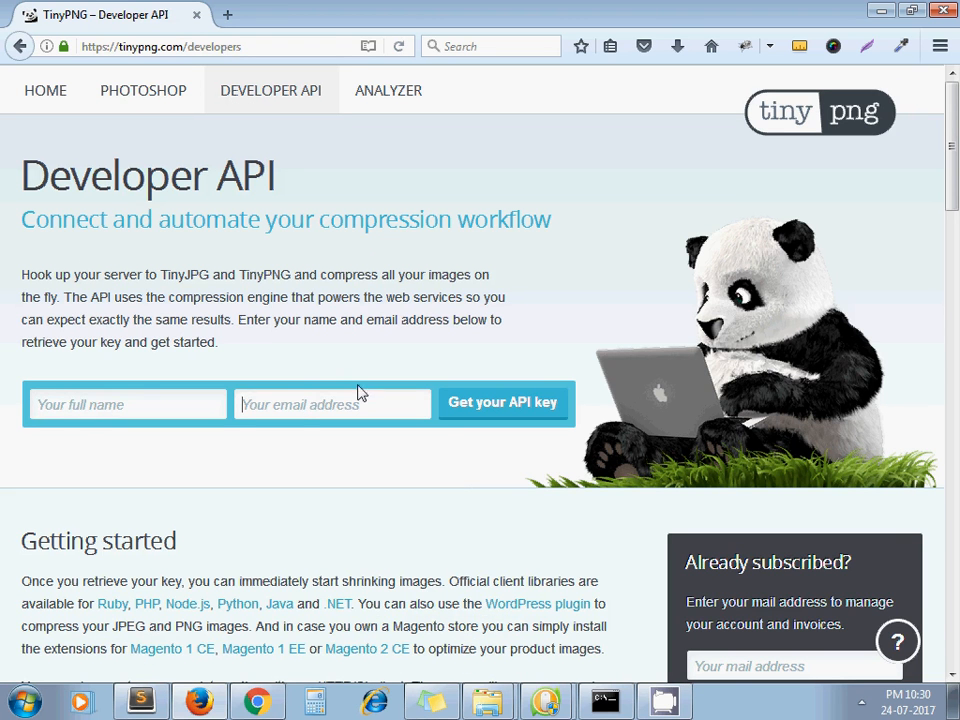
{"action": "mouse_move", "coordinate": [373, 461]}
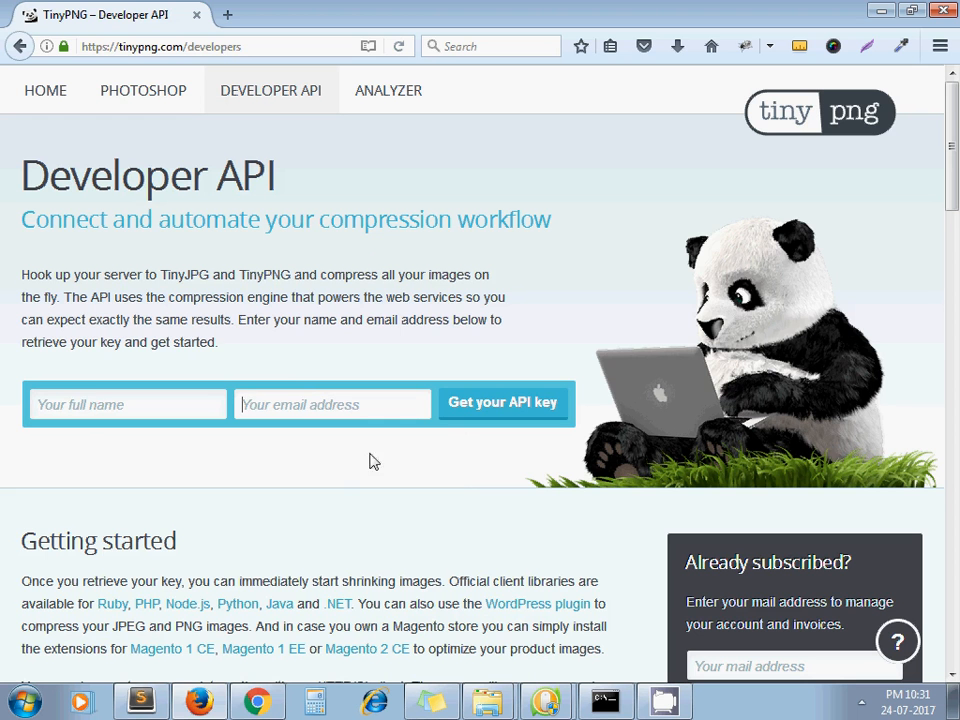
{"action": "mouse_move", "coordinate": [353, 506]}
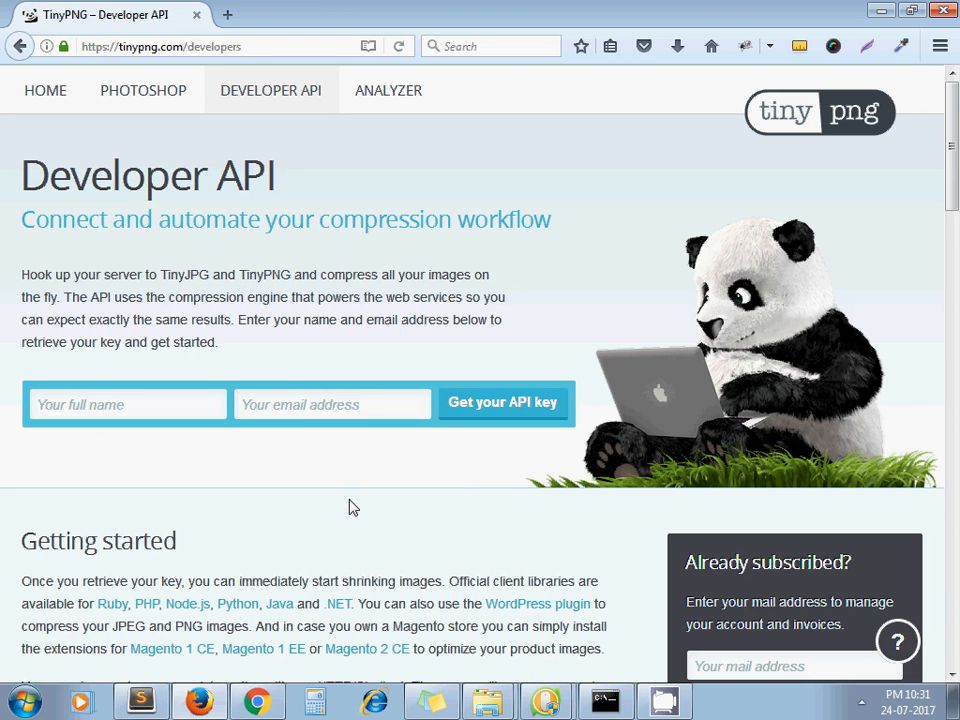
{"action": "scroll", "scroll_direction": "down", "scroll_amount": 3}
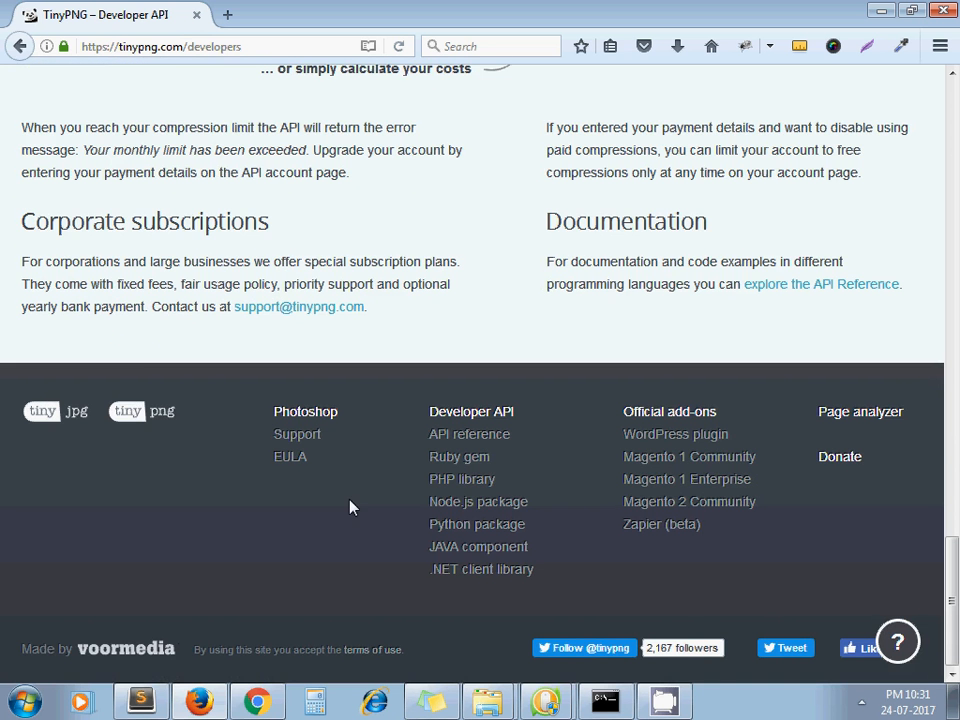
{"action": "left_click", "coordinate": [462, 479]}
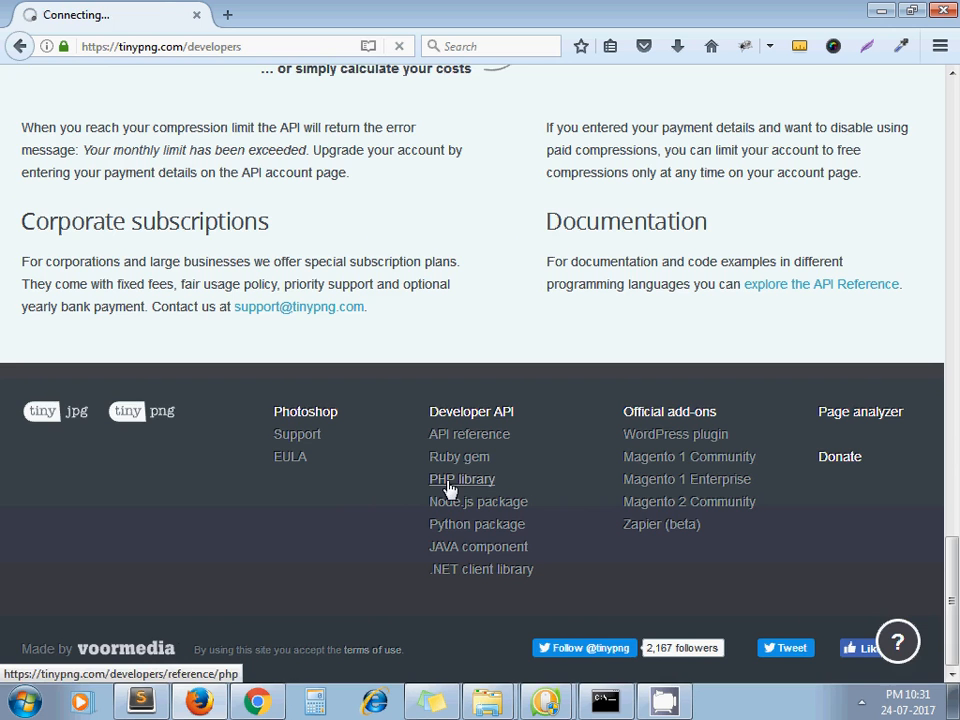
{"action": "left_click", "coordinate": [462, 479]}
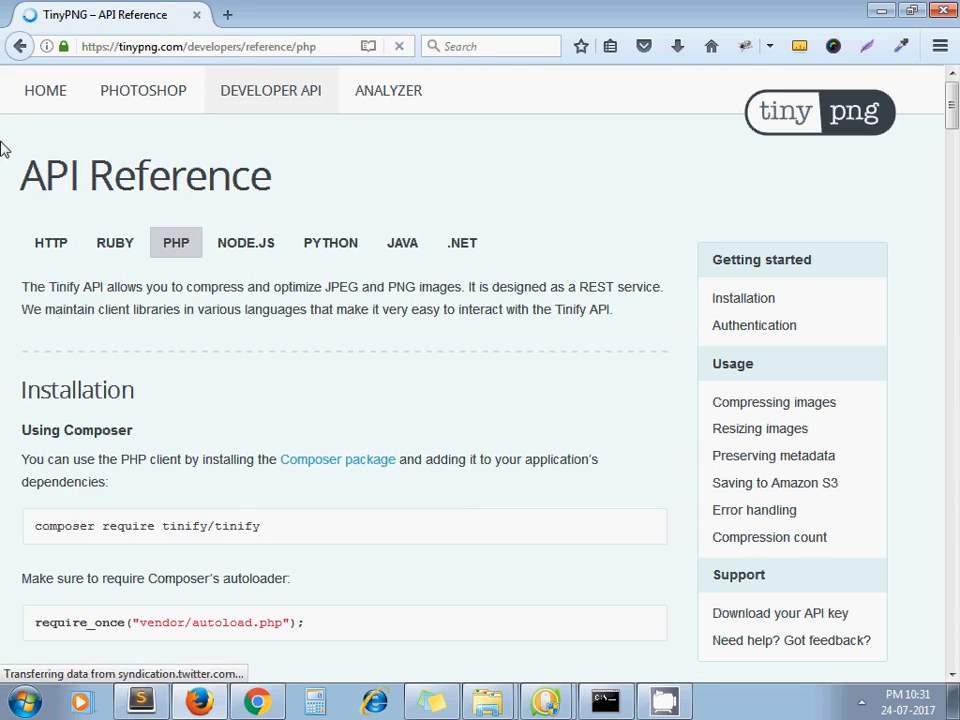
{"action": "scroll", "scroll_direction": "down", "scroll_amount": 3}
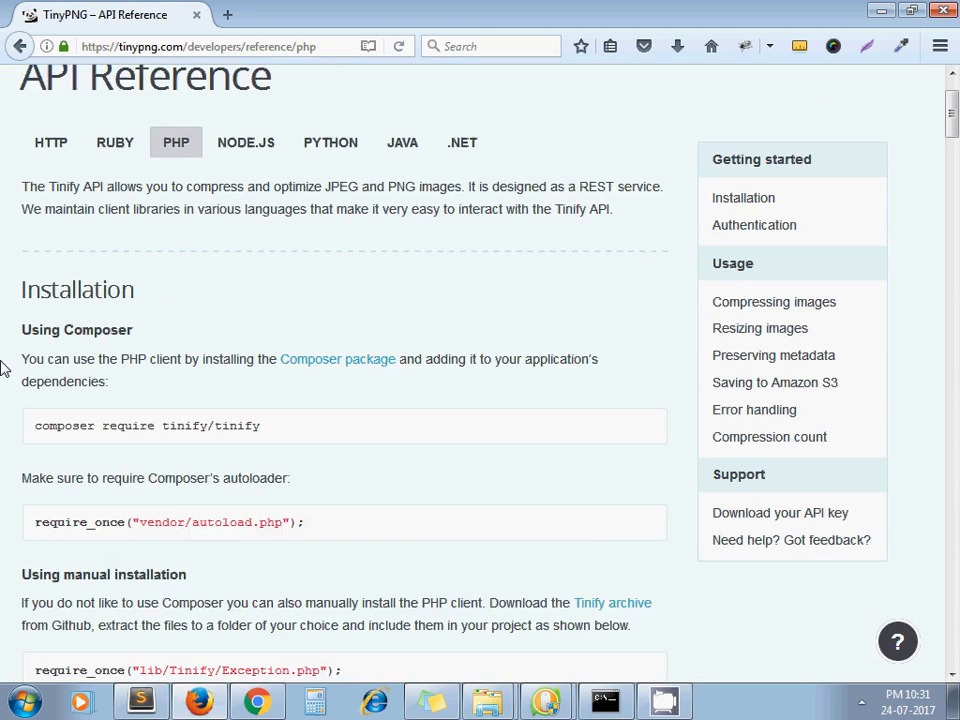
{"action": "scroll", "scroll_direction": "down", "scroll_amount": 3}
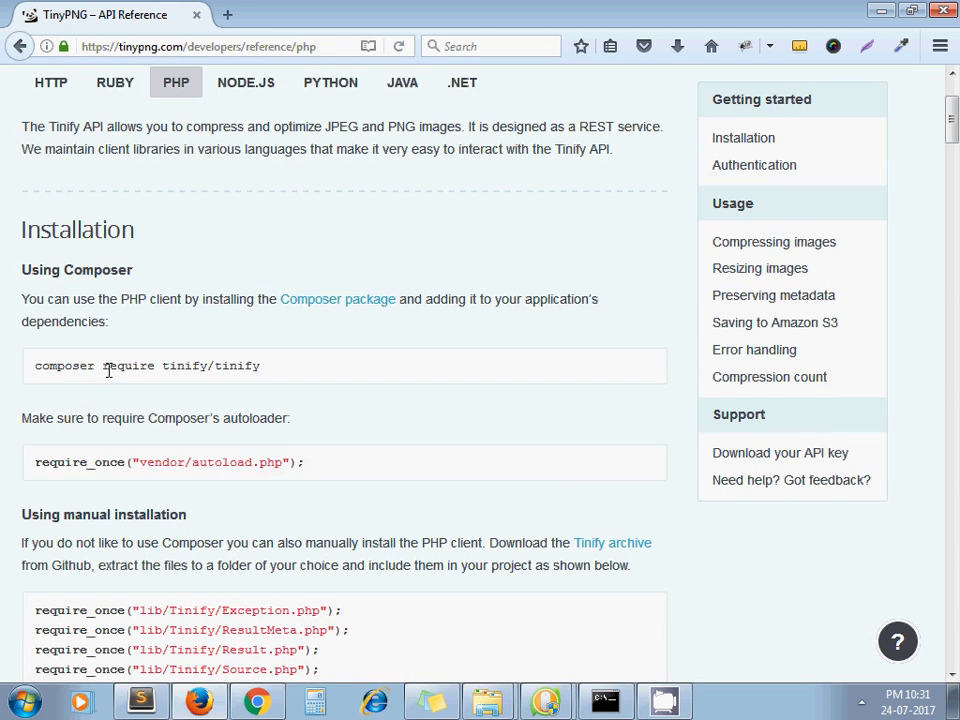
- Open a command prompt in the tinypng project folder, then return to the PHP API Reference
{"action": "left_click", "coordinate": [483, 702]}
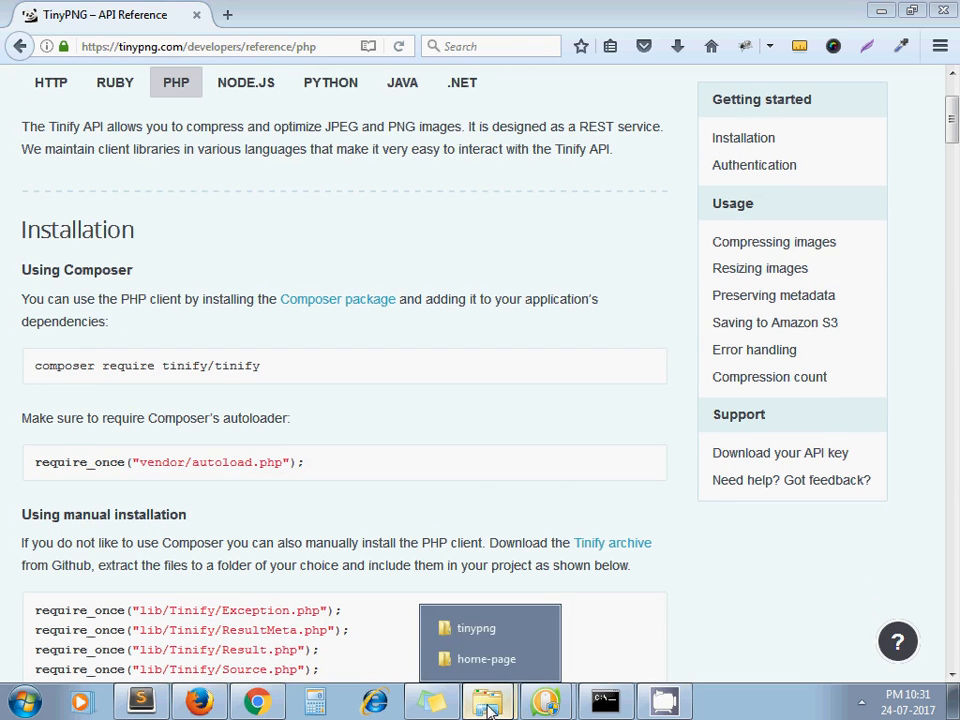
{"action": "left_click", "coordinate": [488, 701]}
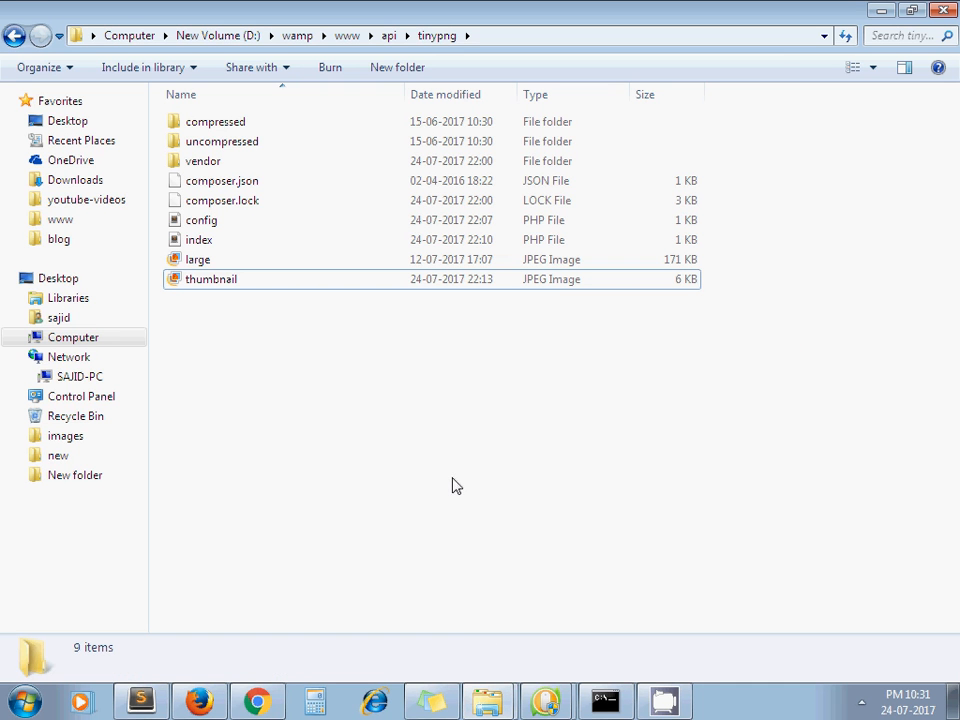
{"action": "mouse_move", "coordinate": [526, 518]}
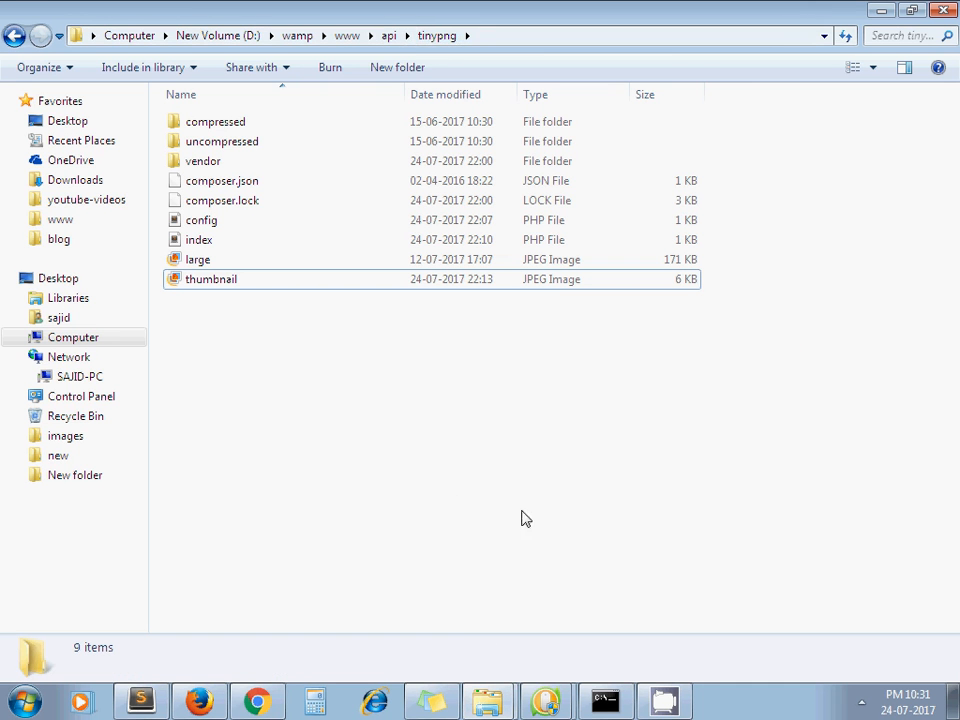
{"action": "left_click", "coordinate": [604, 700]}
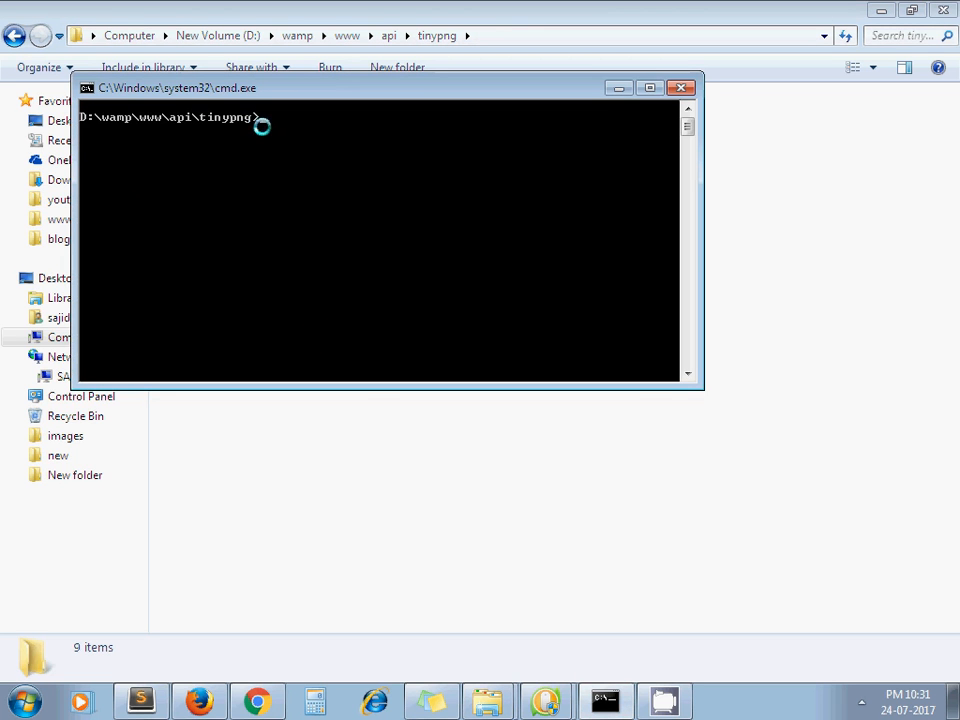
{"action": "mouse_move", "coordinate": [256, 129]}
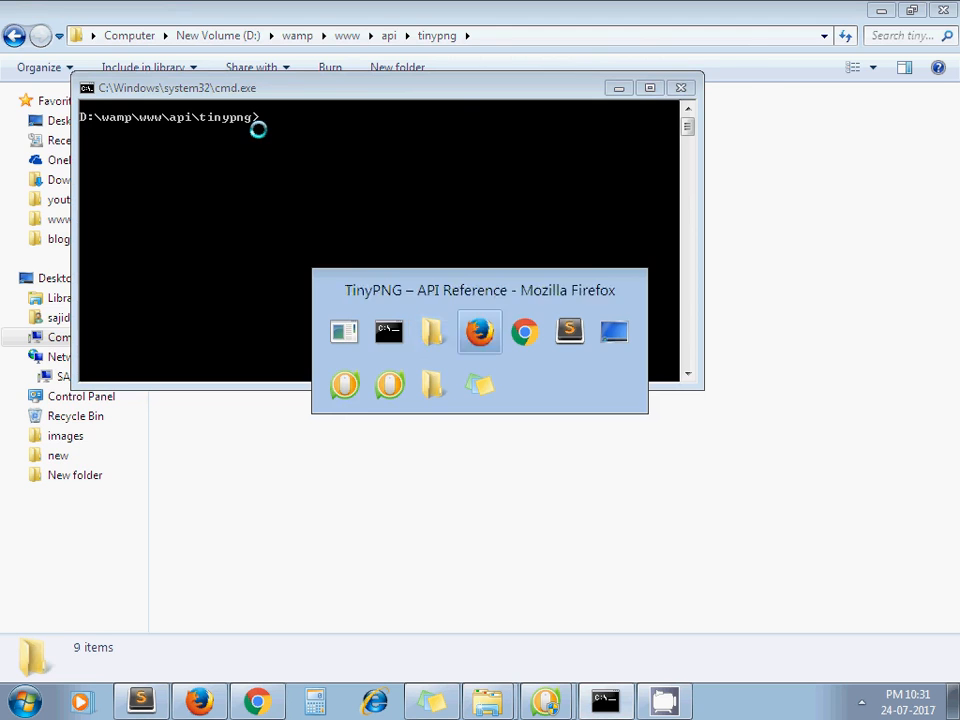
{"action": "left_click", "coordinate": [479, 330]}
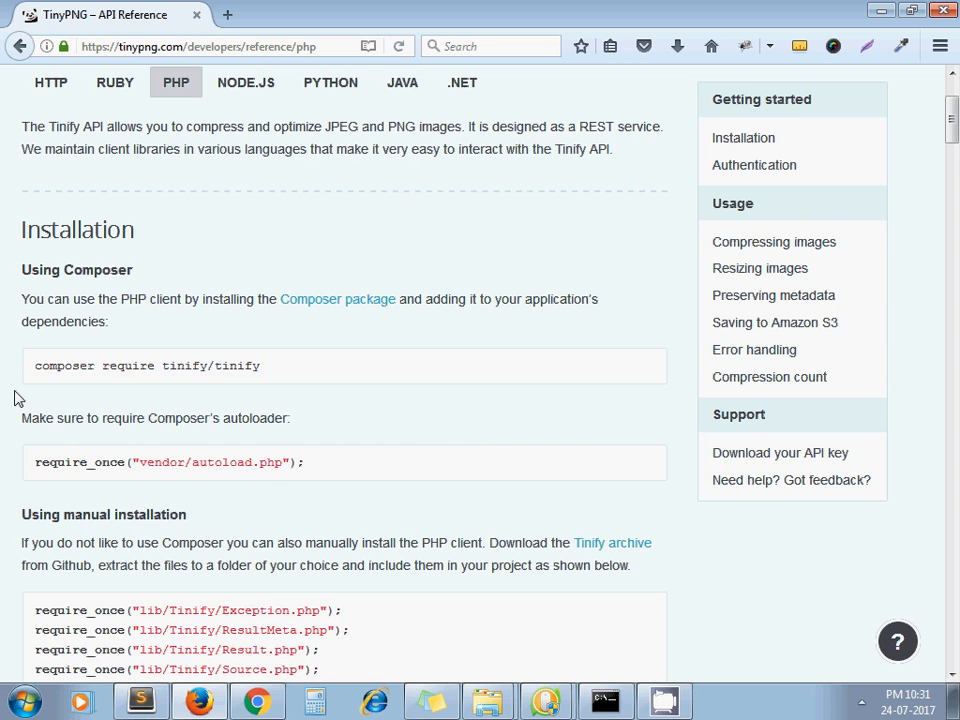
- Compare the TinyPNG resizing example with index.php's autoload require line, API key and resize code
{"action": "scroll", "scroll_direction": "down", "scroll_amount": 3}
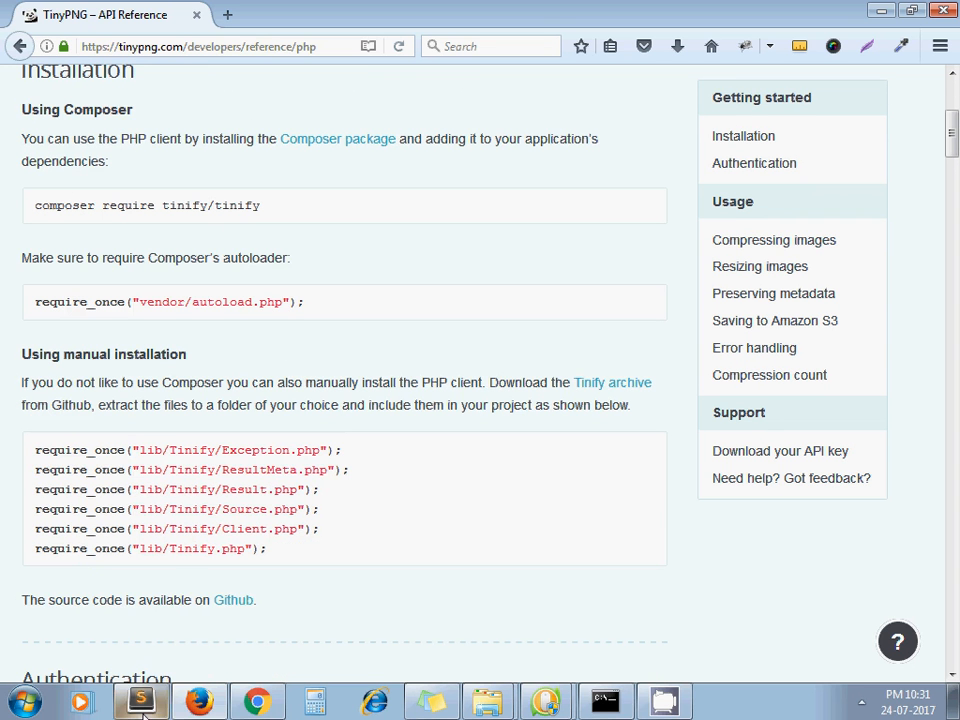
{"action": "left_click", "coordinate": [140, 696]}
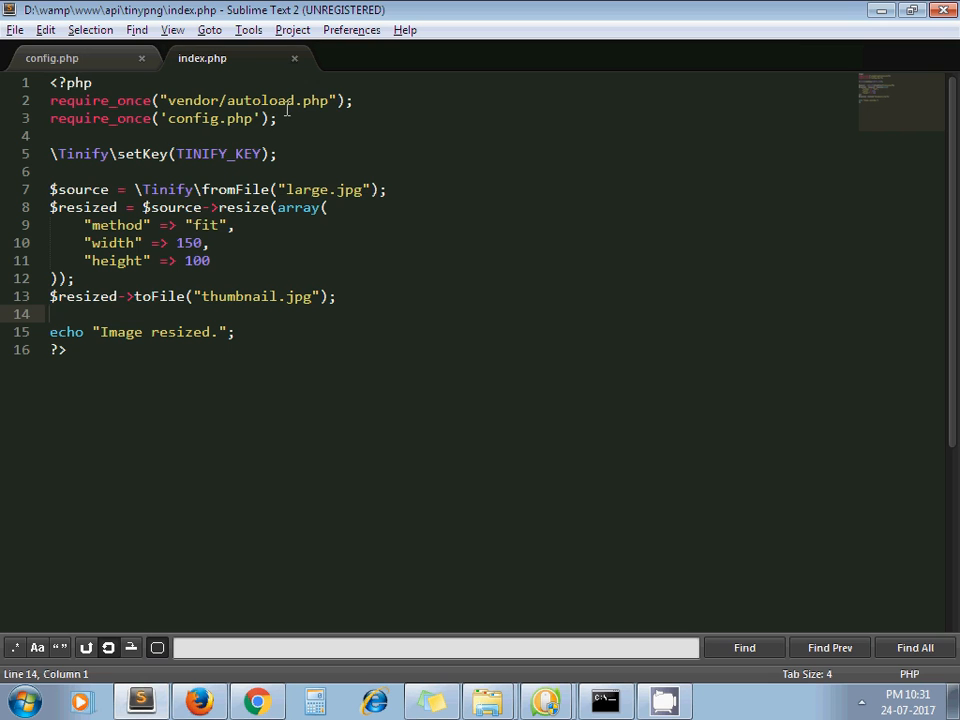
{"action": "left_click", "coordinate": [356, 100]}
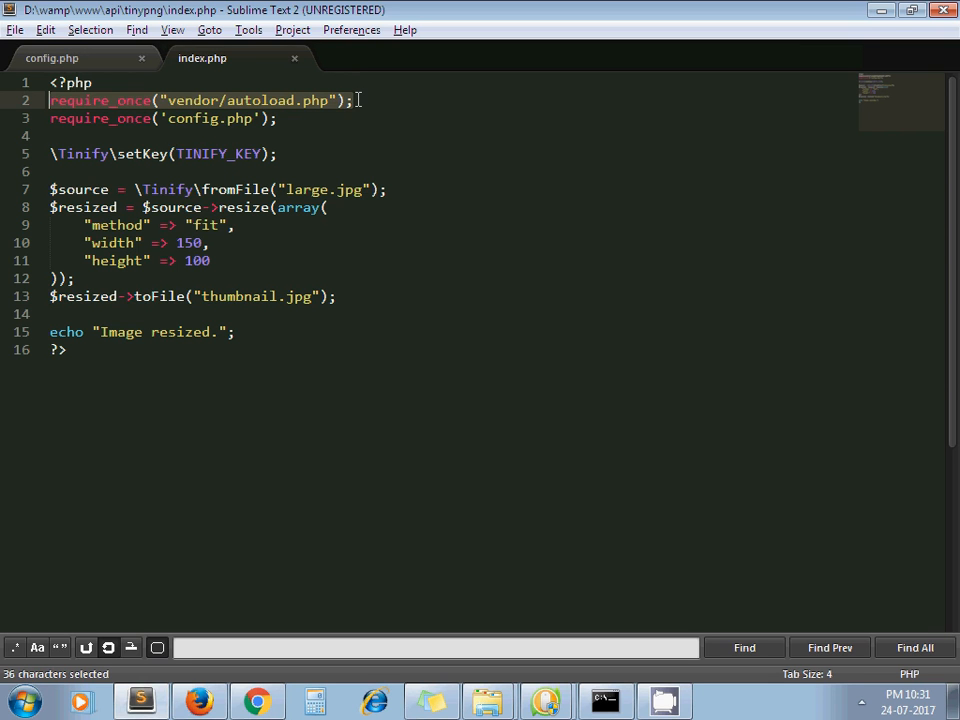
{"action": "left_click", "coordinate": [277, 118]}
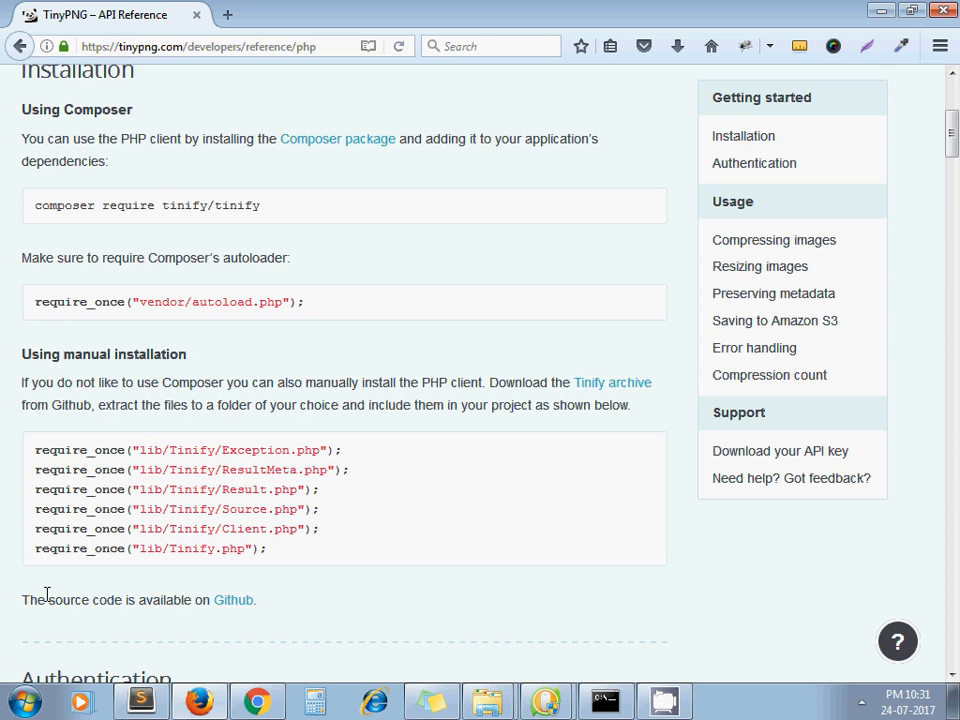
{"action": "scroll", "scroll_direction": "down", "scroll_amount": 3}
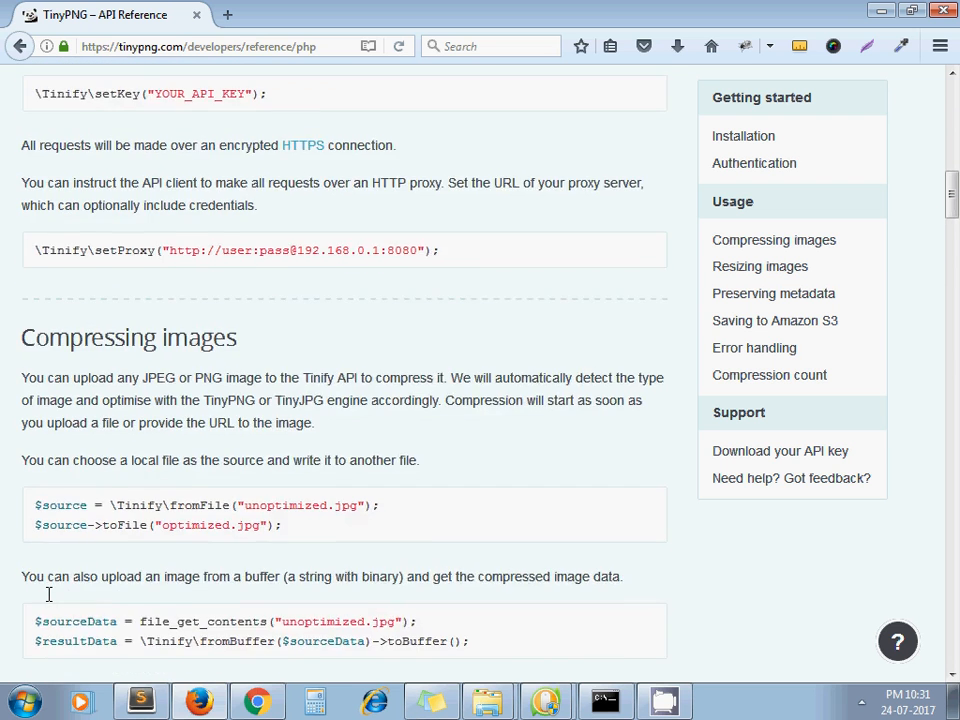
{"action": "scroll", "scroll_direction": "down", "scroll_amount": 3}
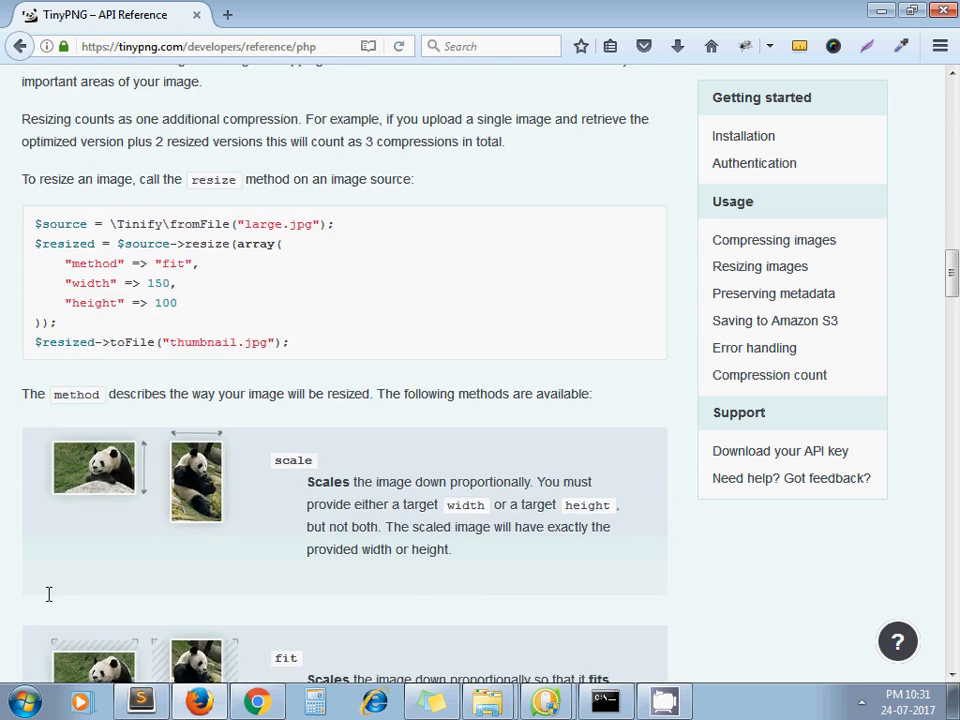
{"action": "scroll", "scroll_direction": "up", "scroll_amount": 3}
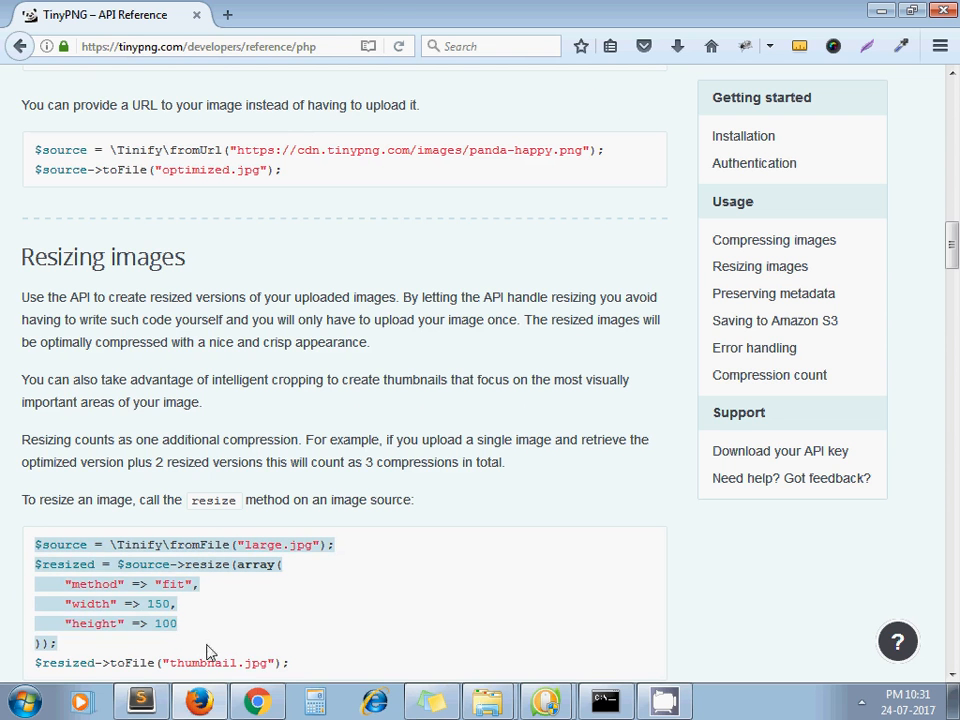
{"action": "left_click", "coordinate": [133, 695]}
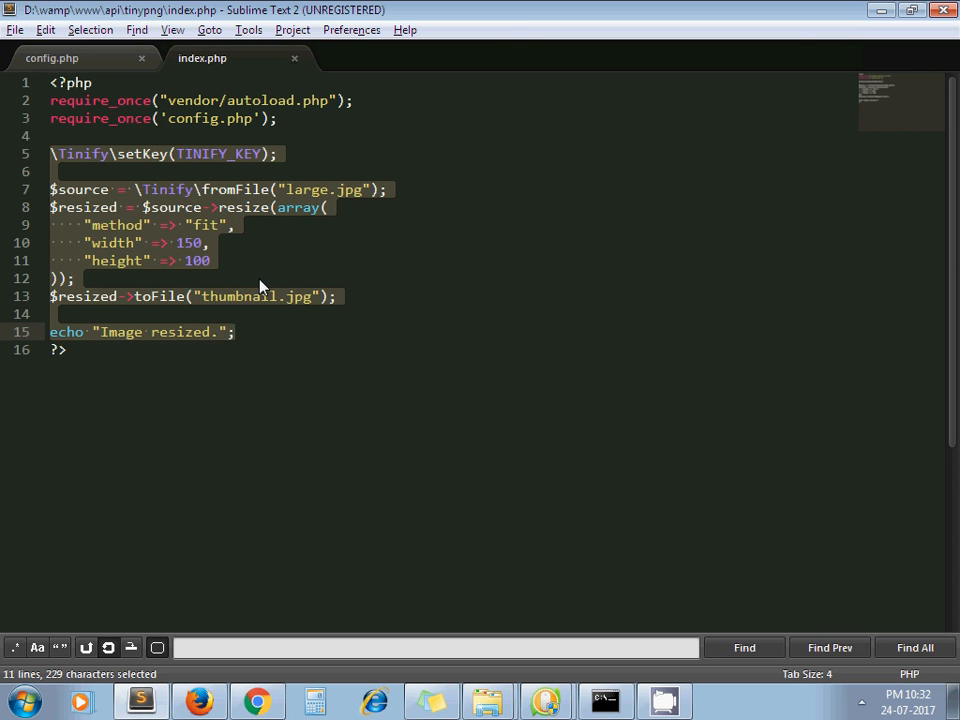
- Add the fit resize code writing thumbnail.jpg to index.php after the setKey line
{"action": "left_click", "coordinate": [190, 118]}
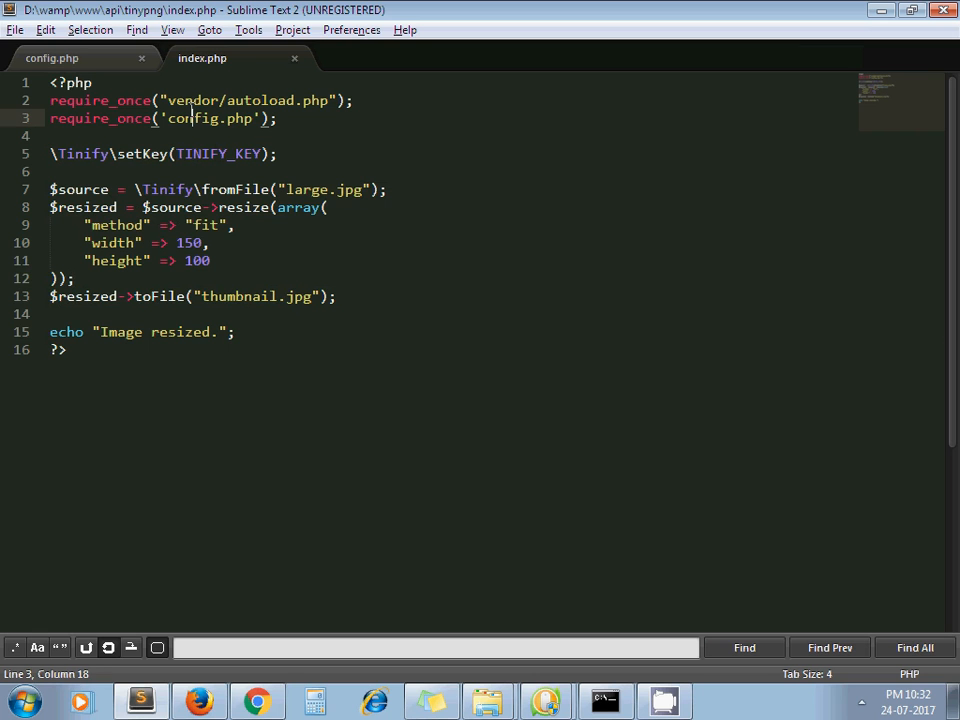
{"action": "mouse_move", "coordinate": [55, 57]}
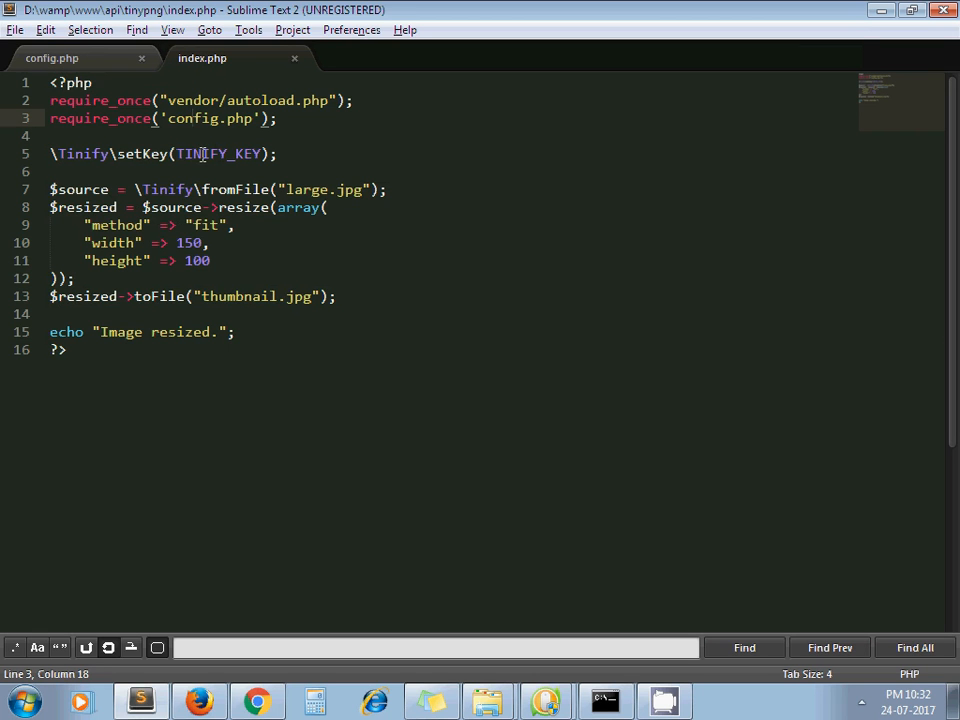
{"action": "double_click", "coordinate": [217, 153]}
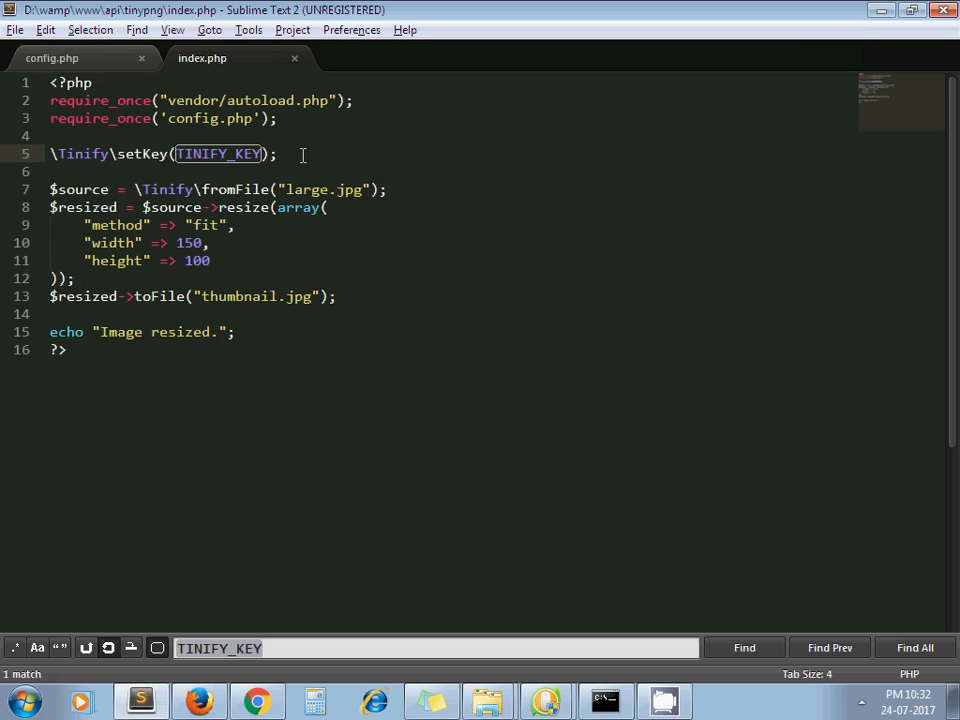
{"action": "left_click", "coordinate": [489, 697]}
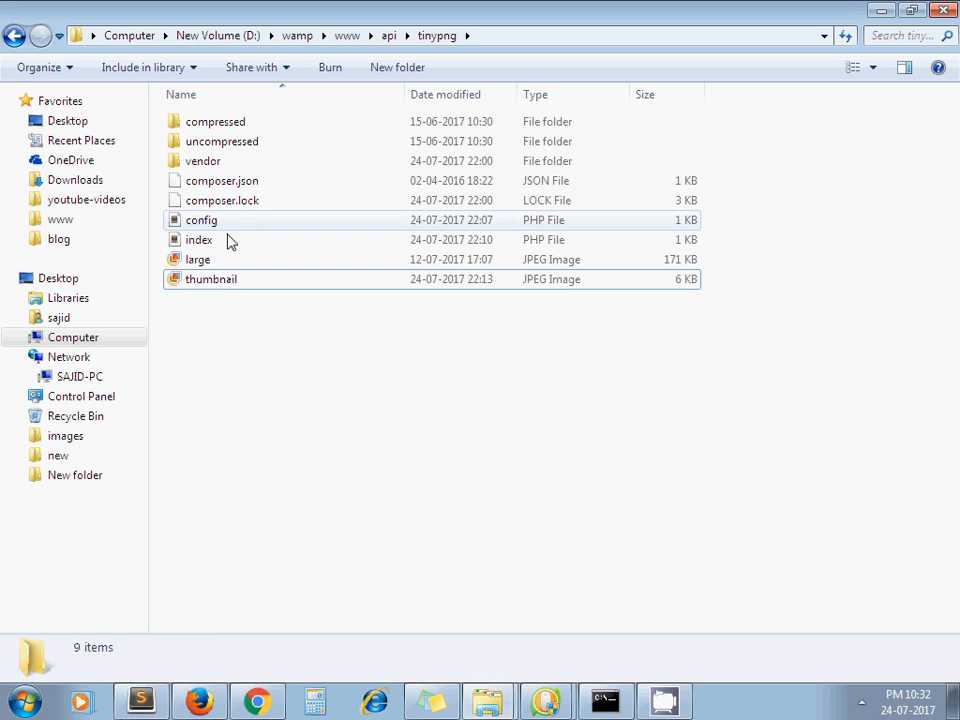
- Delete the old thumbnail.jpg and check large.jpg's 1925 x 800 size in Photo Gallery
{"action": "left_click", "coordinate": [210, 279]}
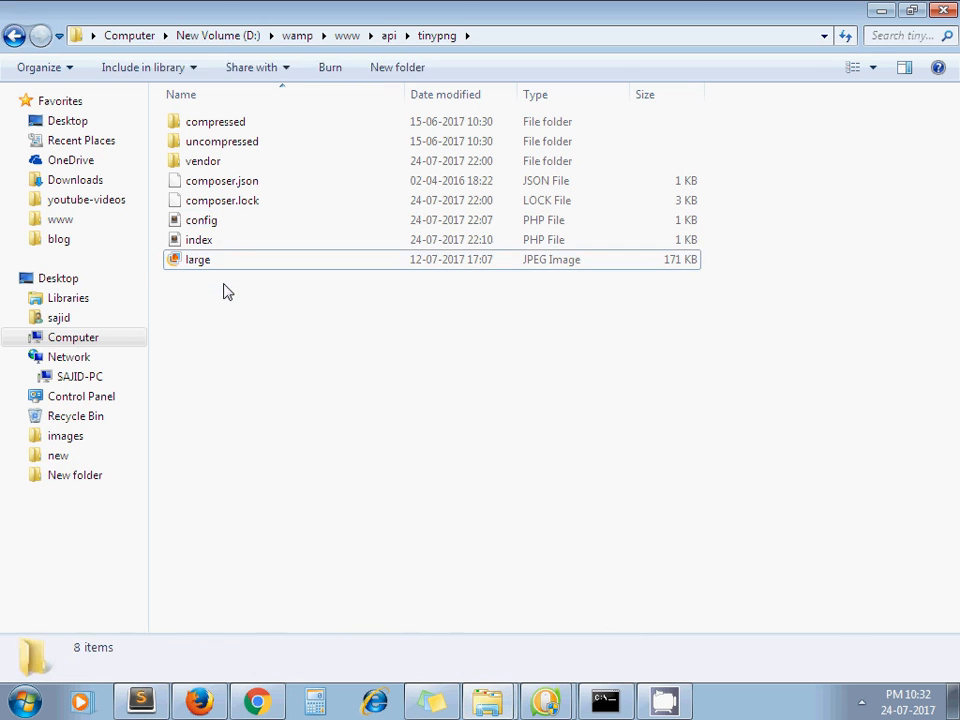
{"action": "left_click", "coordinate": [197, 259]}
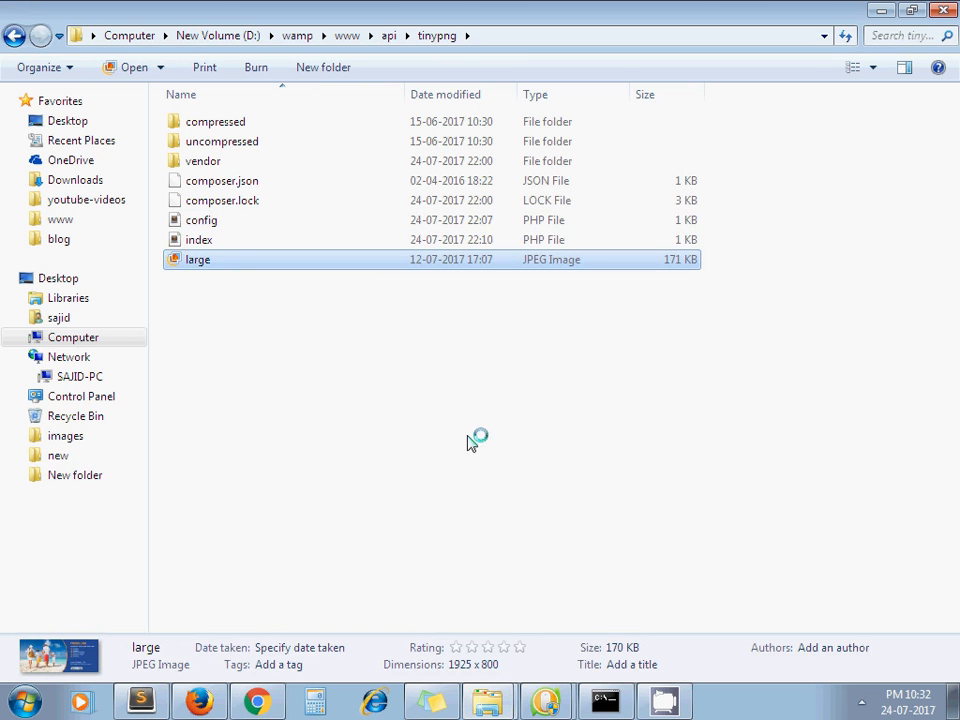
{"action": "double_click", "coordinate": [198, 259]}
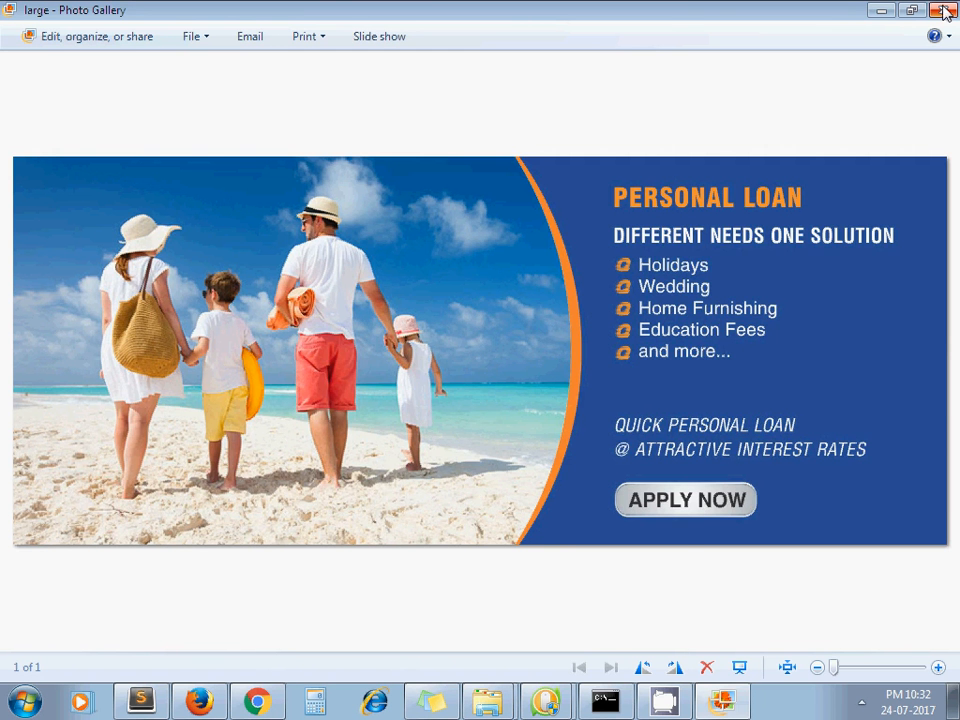
{"action": "left_click", "coordinate": [942, 13]}
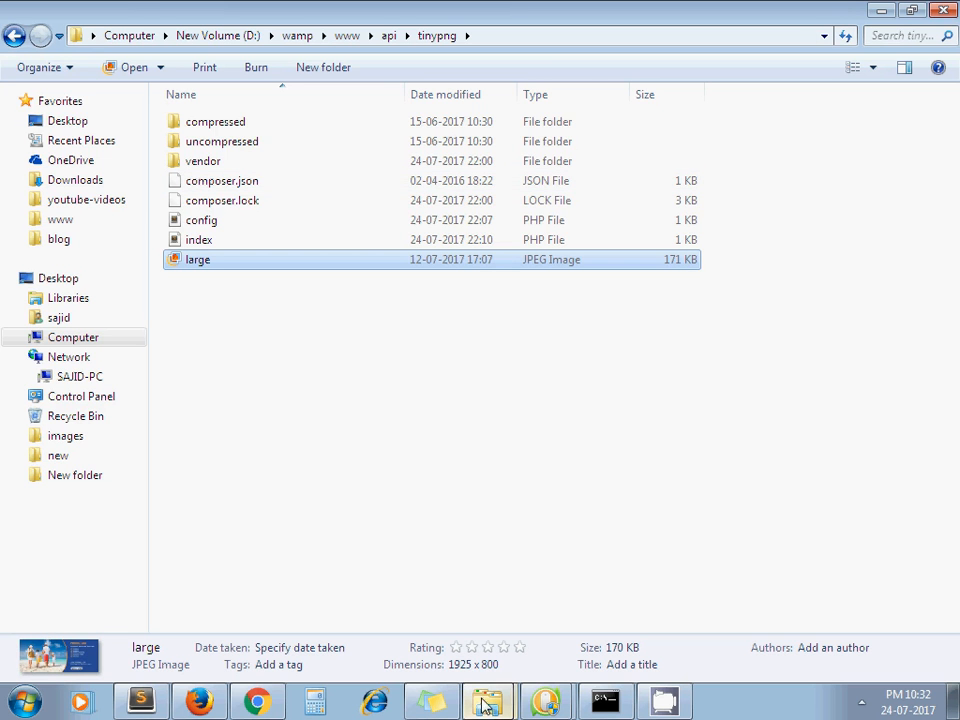
{"action": "mouse_move", "coordinate": [490, 670]}
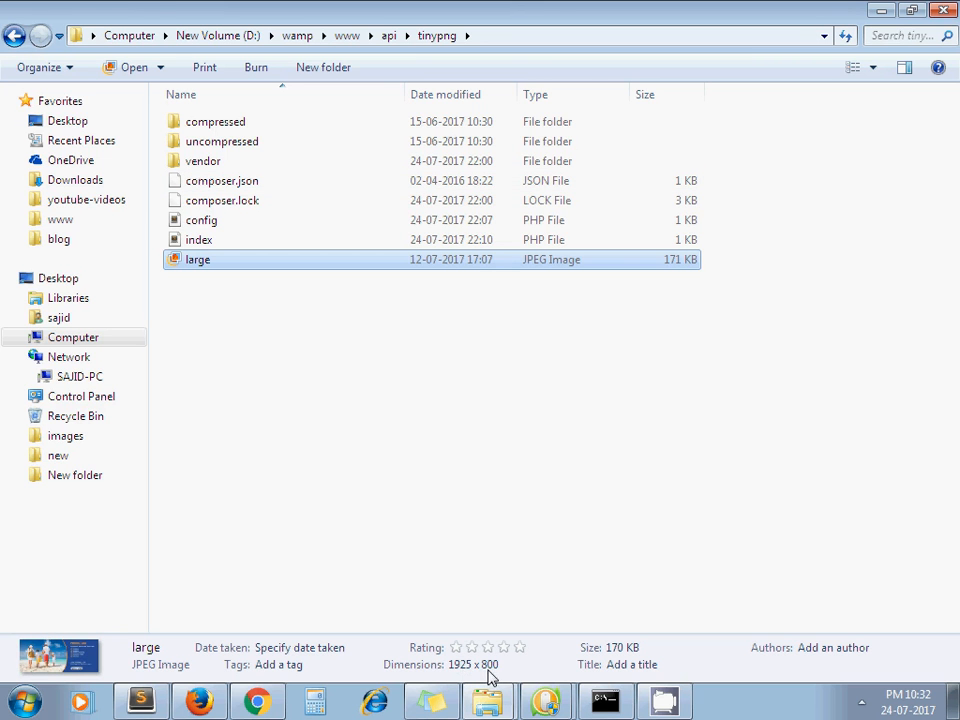
{"action": "left_click", "coordinate": [347, 517]}
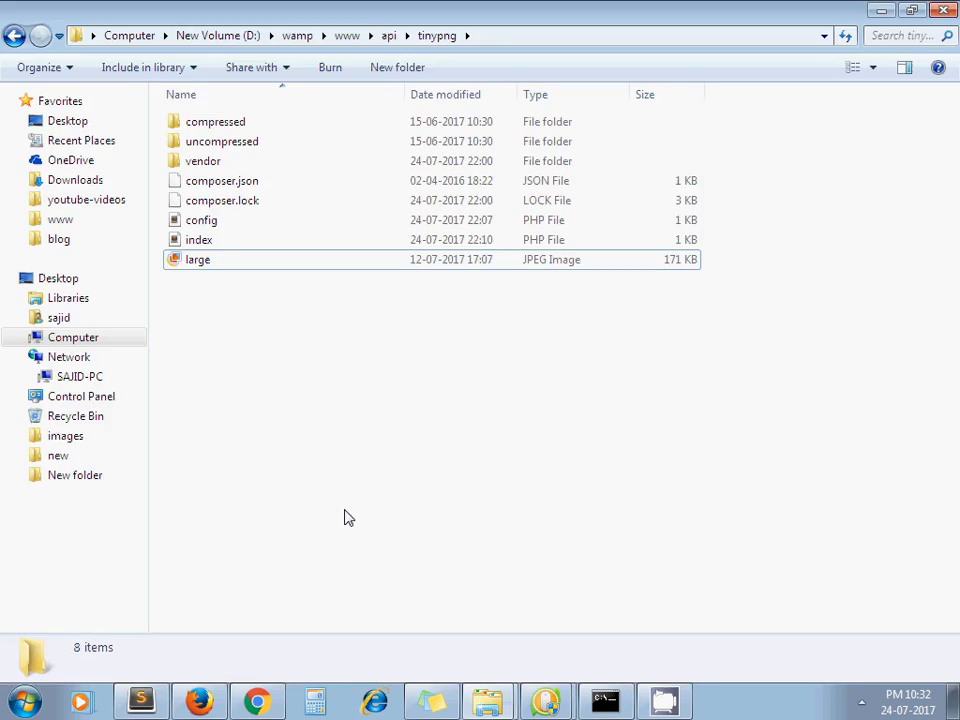
{"action": "left_click", "coordinate": [140, 697]}
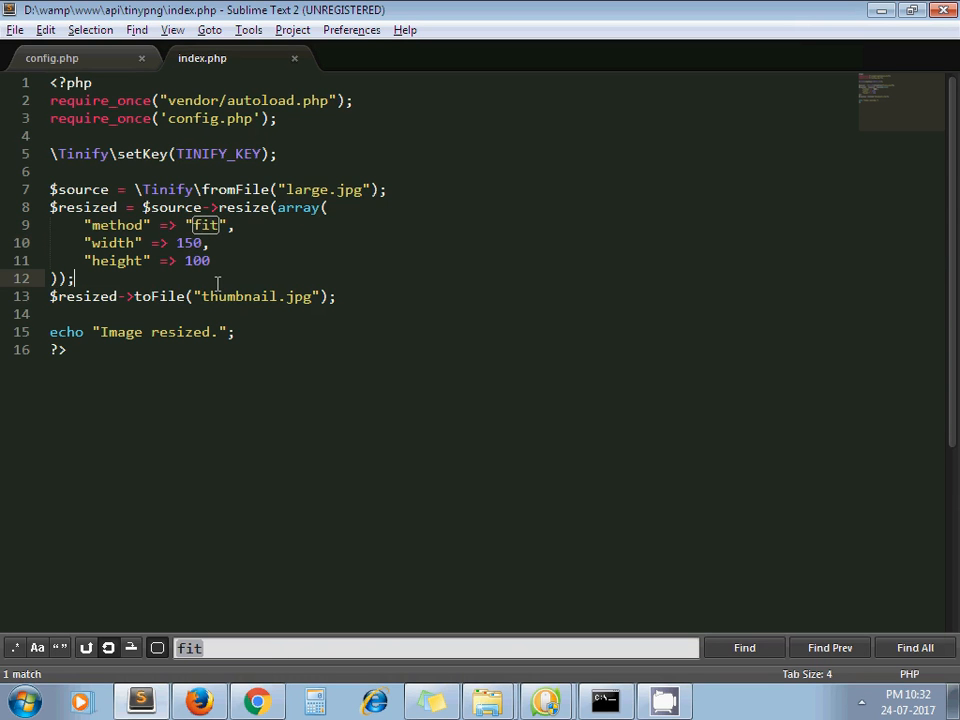
- Load localhost/api/tinypng in a new Chrome tab to run the resize script
{"action": "left_click", "coordinate": [256, 700]}
{"action": "type", "text": "localhost/api/"}
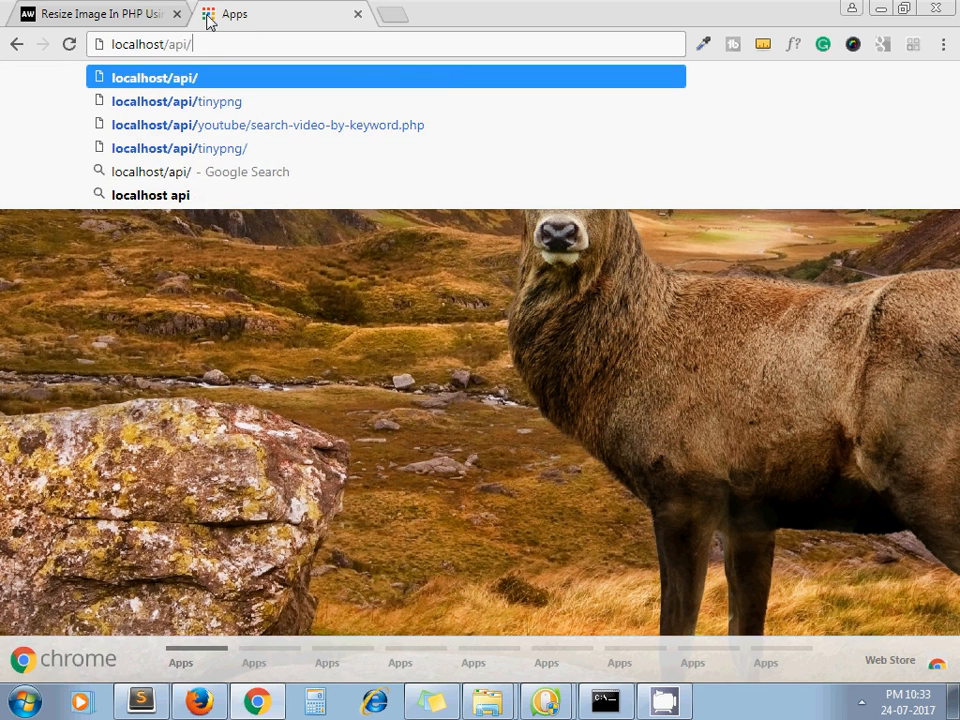
{"action": "type", "text": "tinypng"}
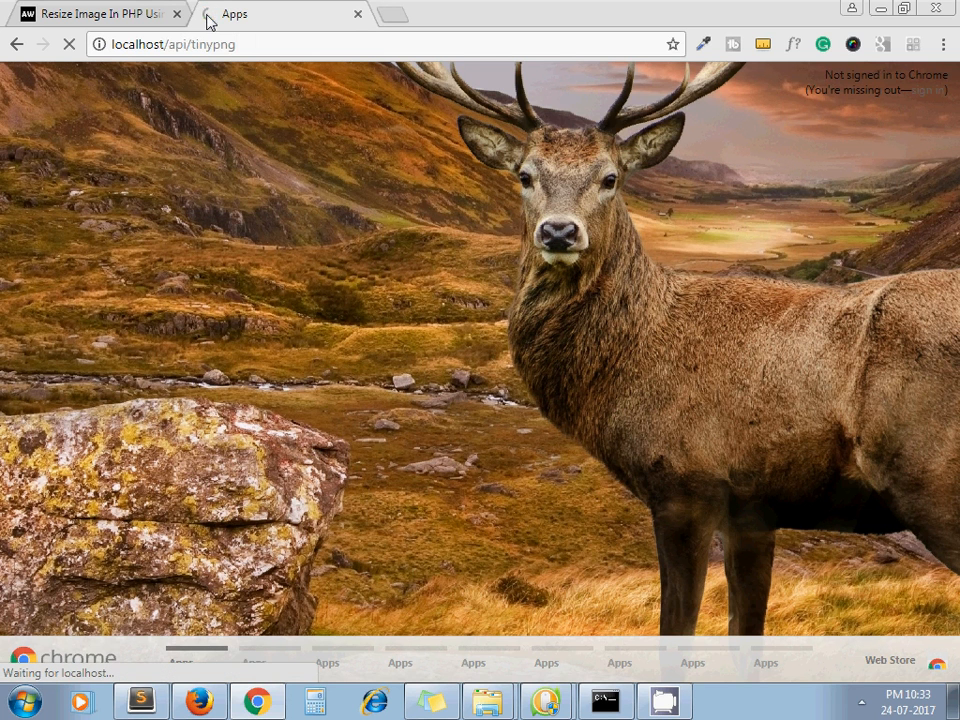
{"action": "mouse_move", "coordinate": [249, 216]}
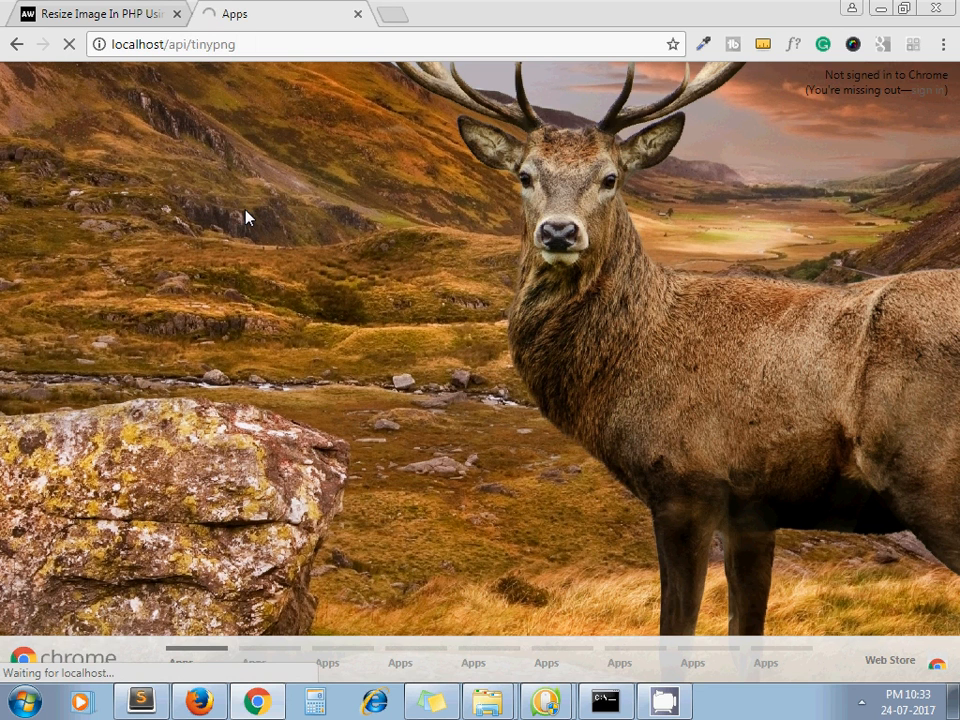
{"action": "mouse_move", "coordinate": [373, 246]}
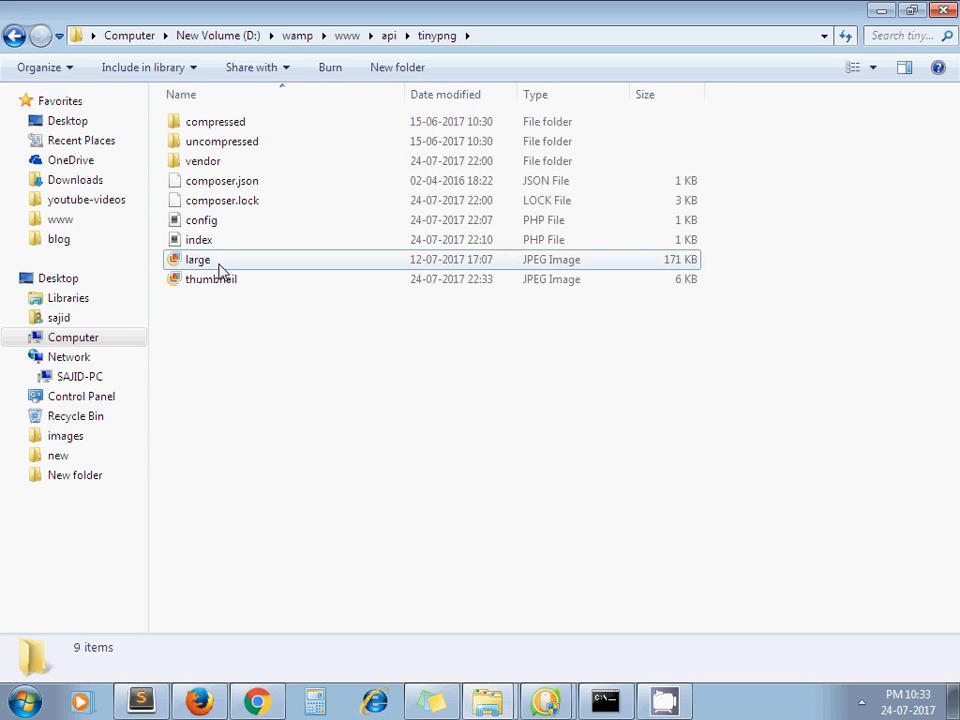
- Confirm the new thumbnail.jpg measures 150 x 62 pixels and about 5.47 KB
{"action": "left_click", "coordinate": [211, 278]}
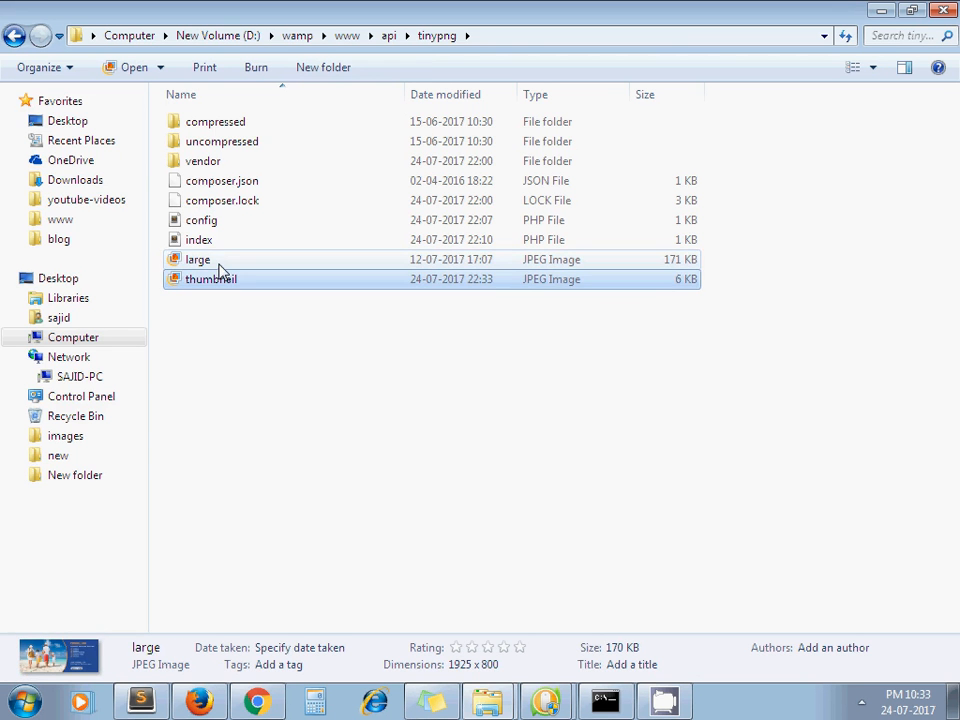
{"action": "left_click", "coordinate": [211, 278]}
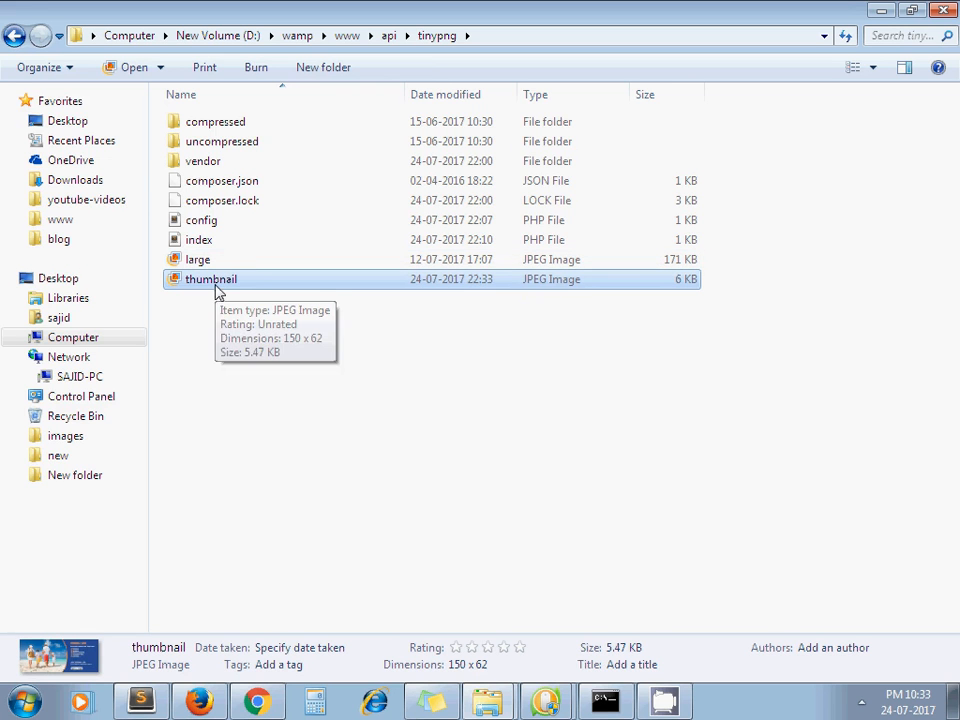
{"action": "mouse_move", "coordinate": [418, 662]}
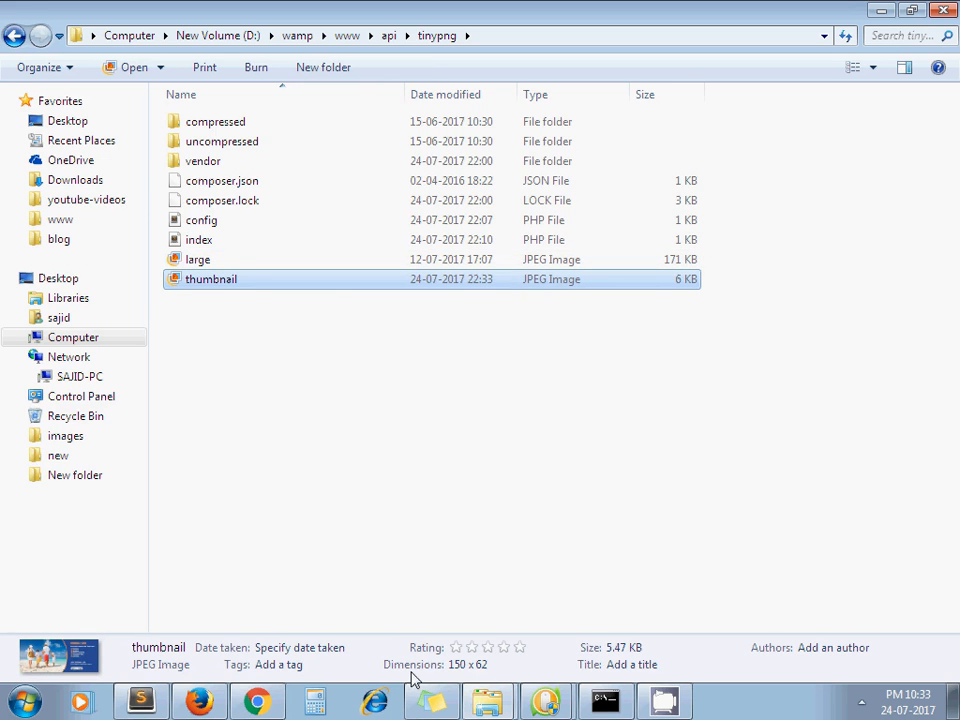
{"action": "mouse_move", "coordinate": [468, 680]}
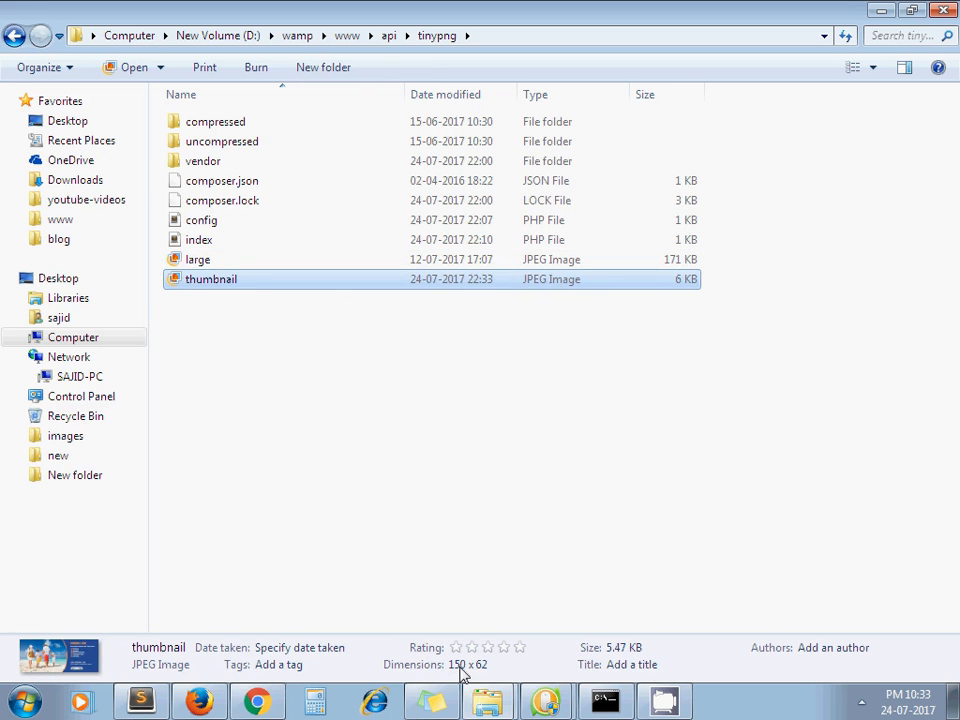
{"action": "mouse_move", "coordinate": [452, 668]}
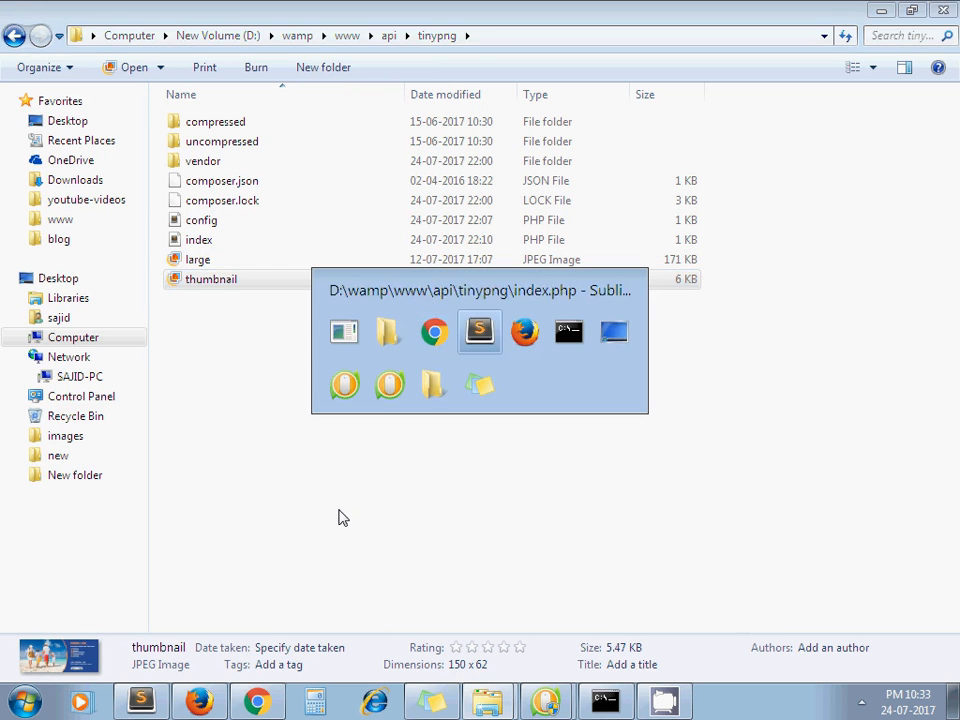
- Read the scale, fit and cover method descriptions in the PHP API reference's resizing section
{"action": "left_click", "coordinate": [479, 331]}
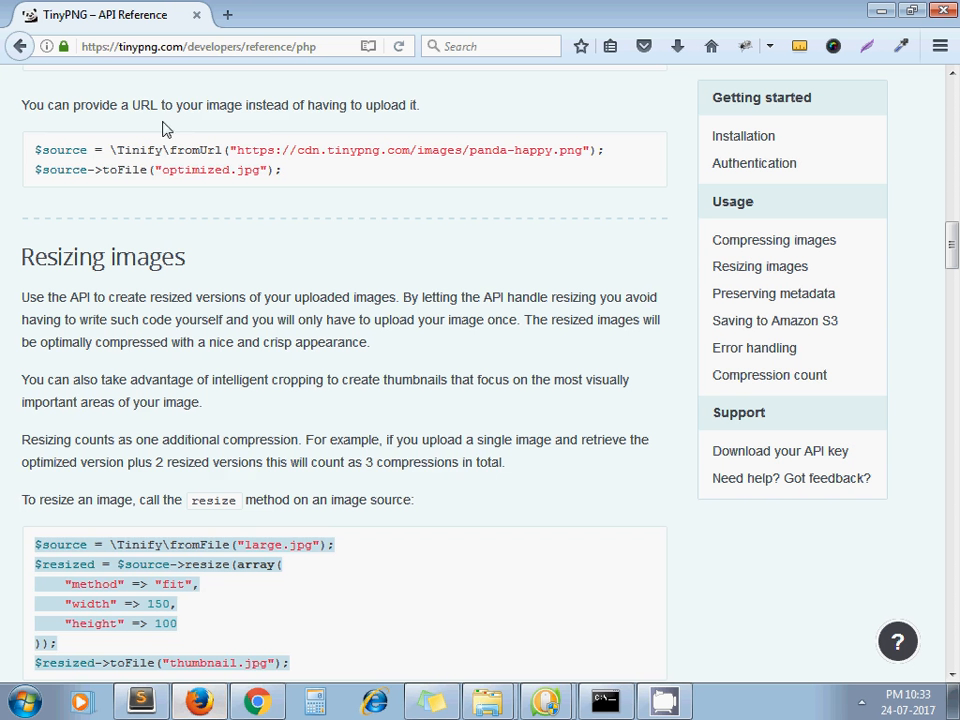
{"action": "scroll", "scroll_direction": "down", "scroll_amount": 3}
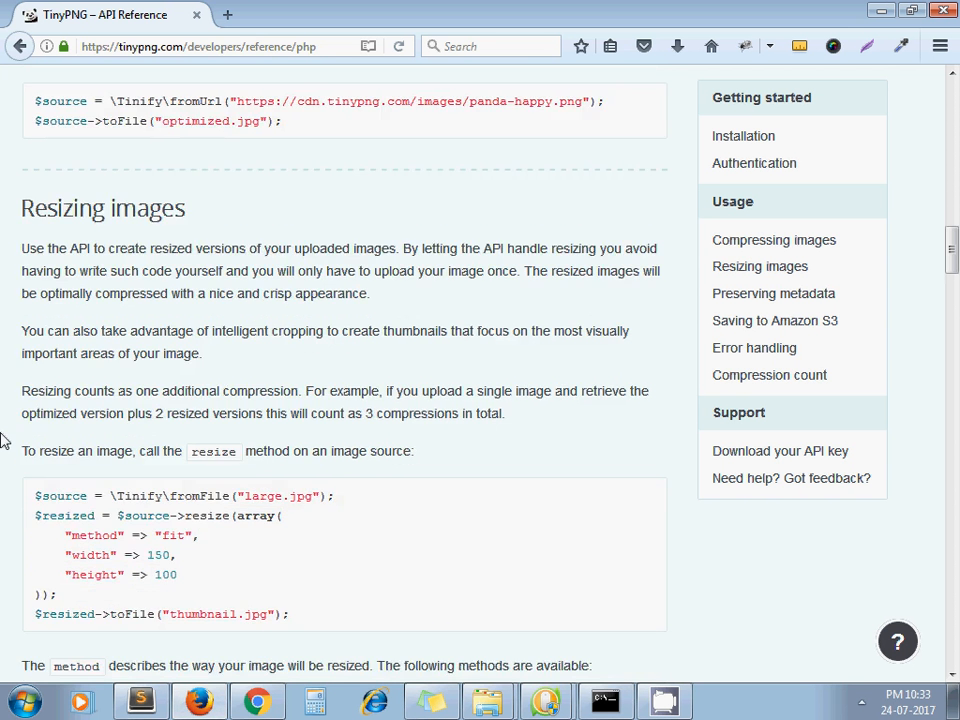
{"action": "scroll", "scroll_direction": "down", "scroll_amount": 3}
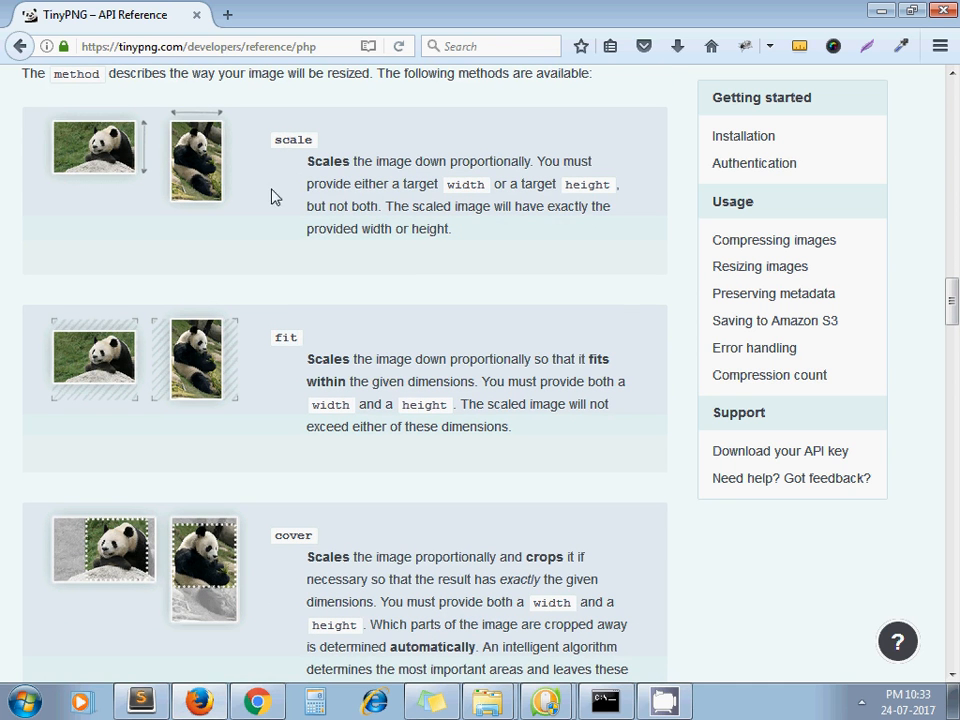
{"action": "mouse_move", "coordinate": [296, 530]}
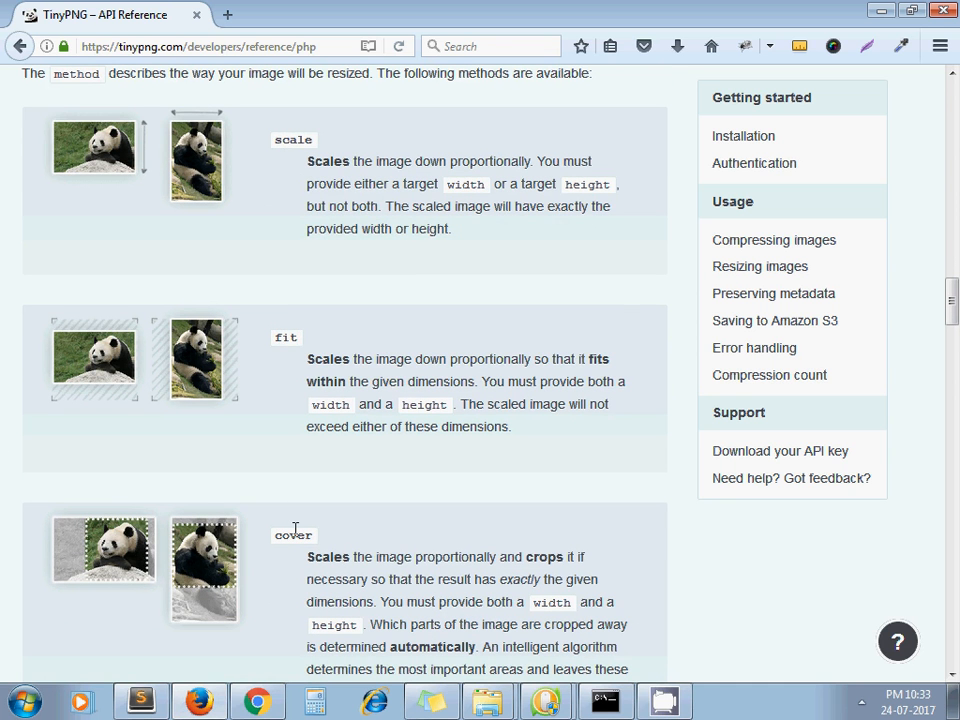
{"action": "mouse_move", "coordinate": [386, 255]}
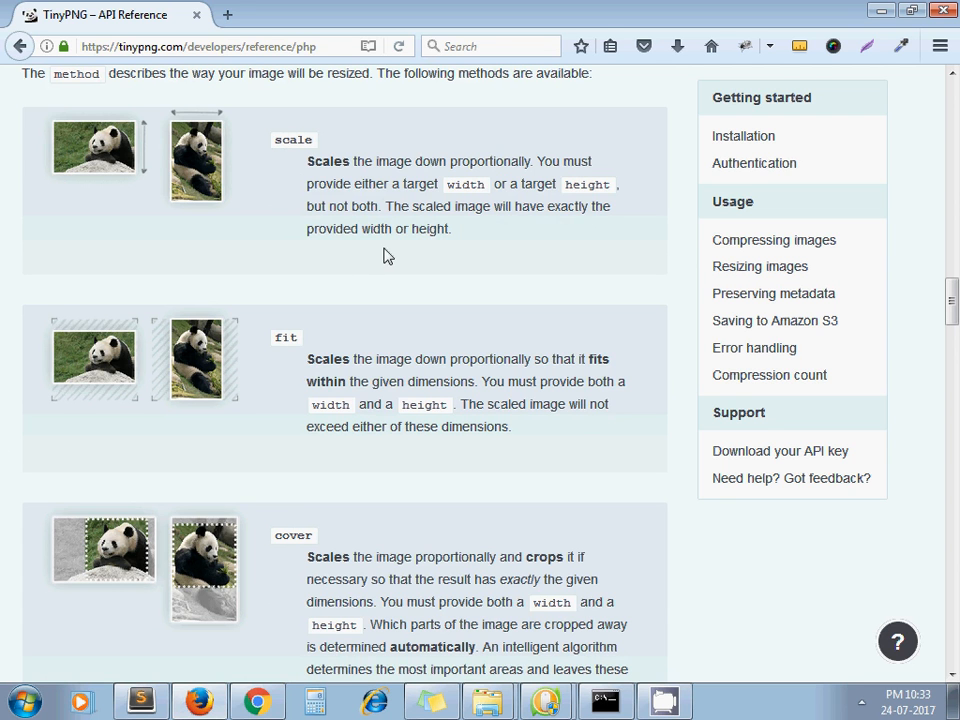
{"action": "mouse_move", "coordinate": [353, 206]}
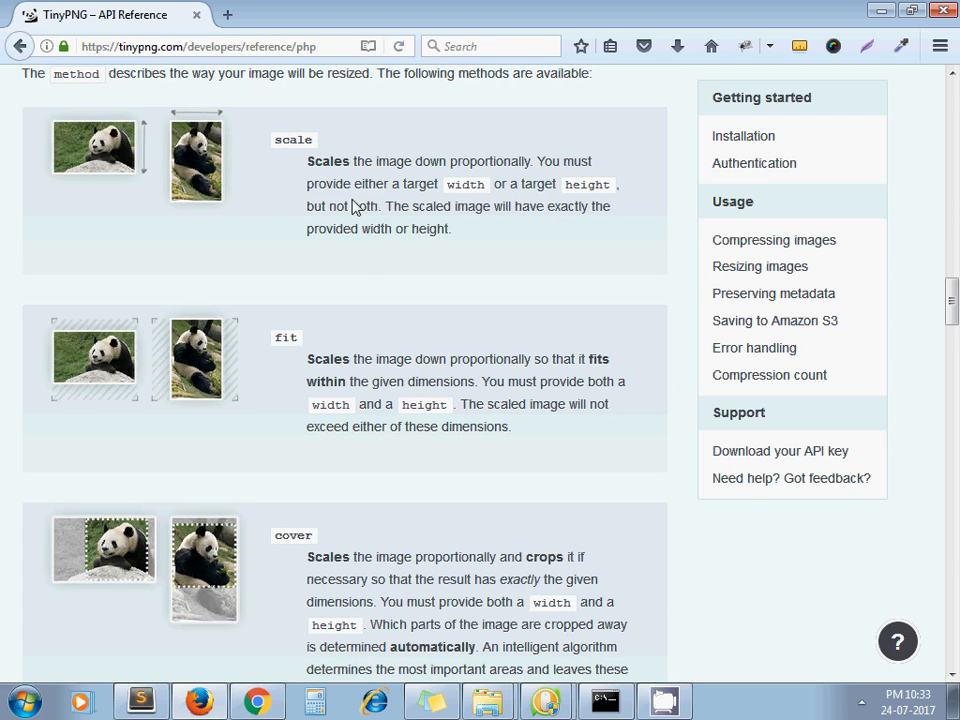
{"action": "mouse_move", "coordinate": [426, 183]}
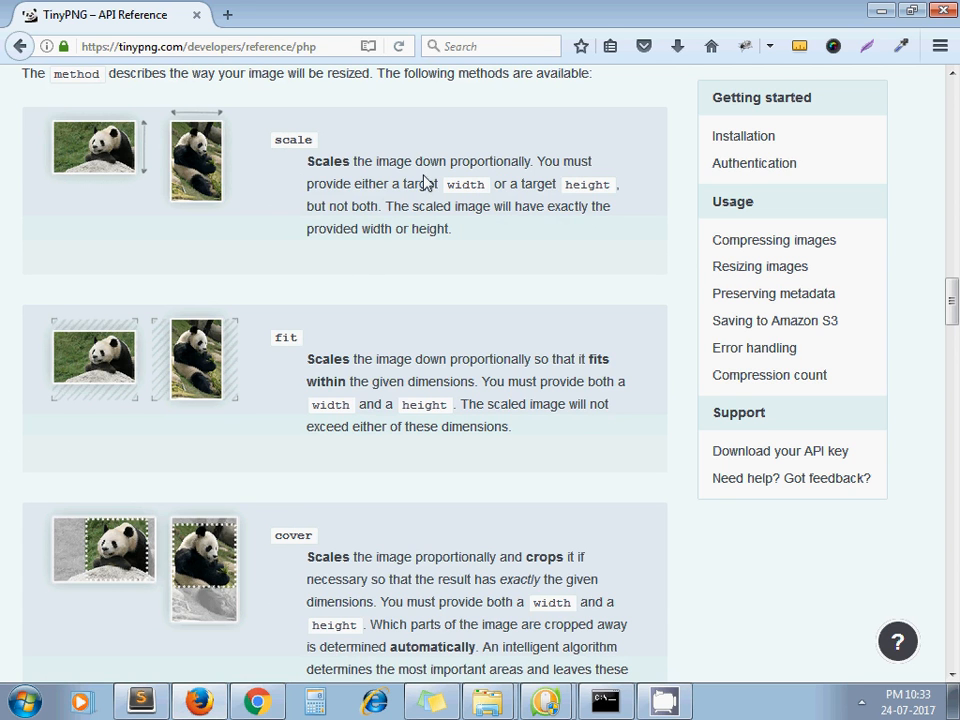
{"action": "mouse_move", "coordinate": [493, 178]}
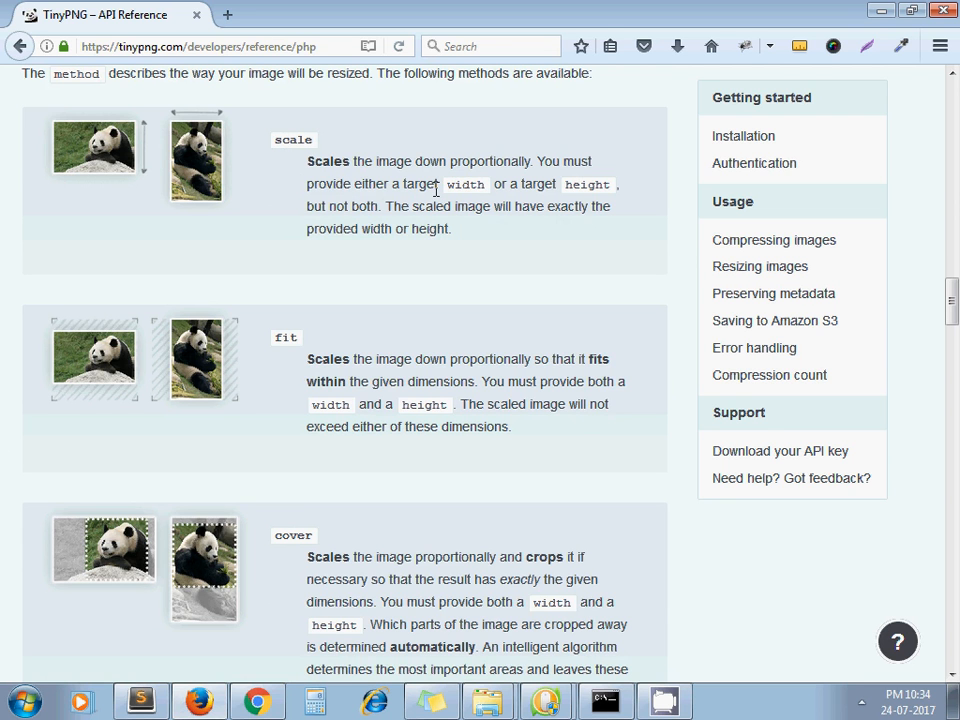
{"action": "mouse_move", "coordinate": [416, 228]}
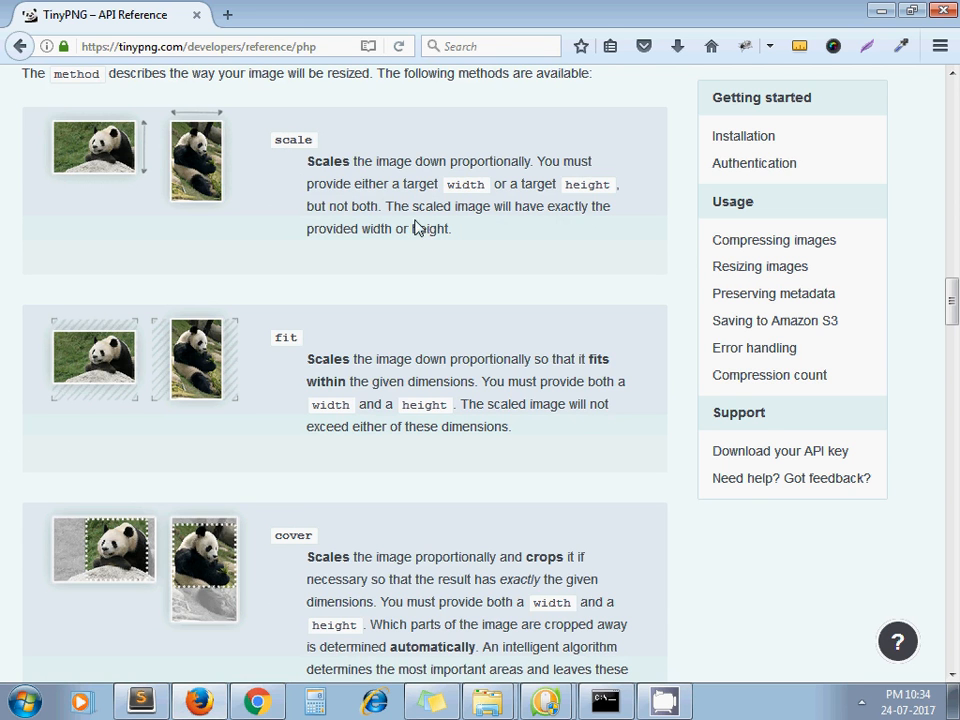
{"action": "mouse_move", "coordinate": [465, 224]}
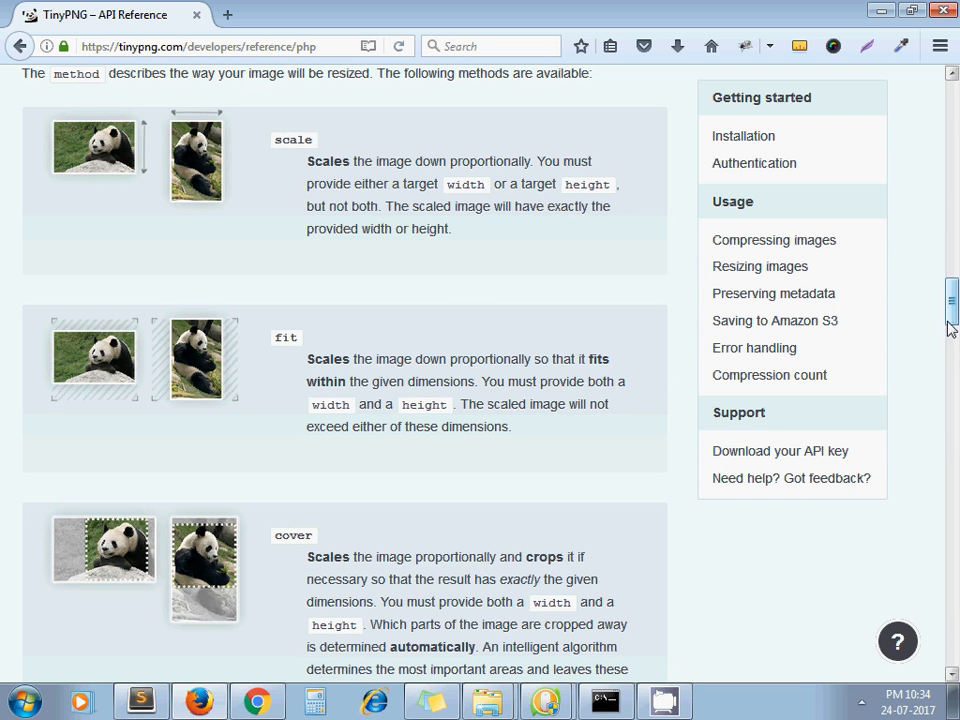
{"action": "scroll", "scroll_direction": "down", "scroll_amount": 3}
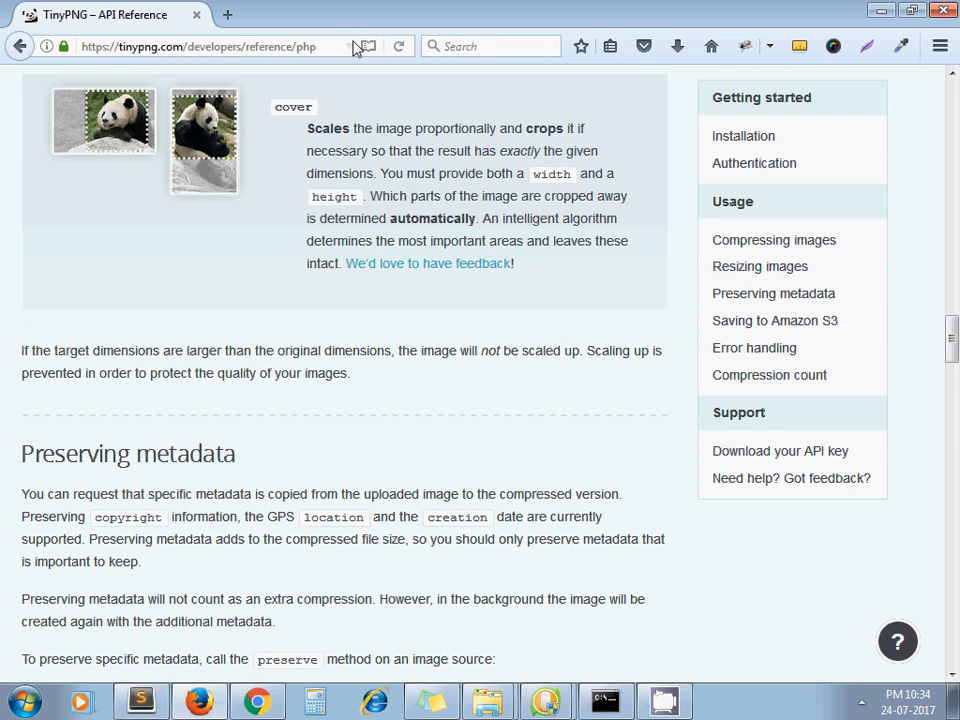
{"action": "mouse_move", "coordinate": [375, 143]}
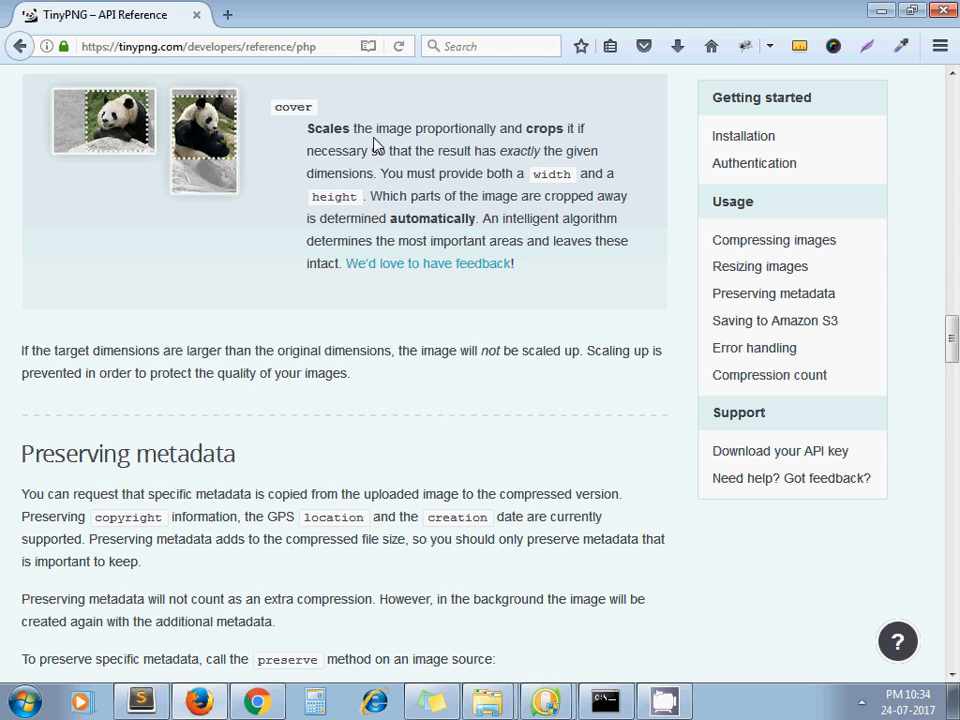
{"action": "mouse_move", "coordinate": [340, 155]}
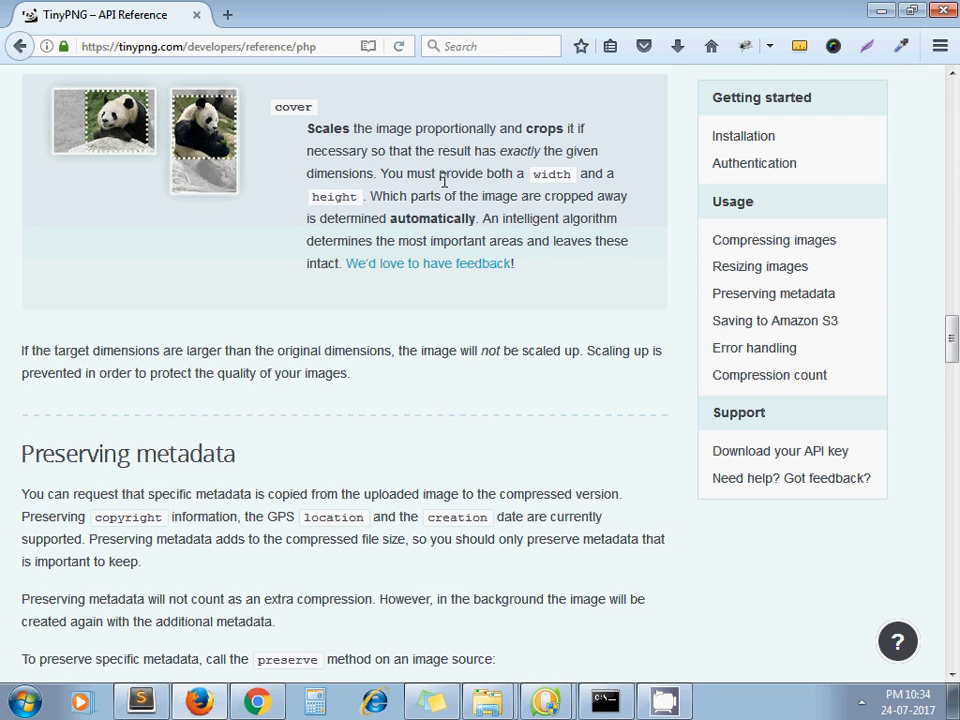
{"action": "left_click", "coordinate": [142, 698]}
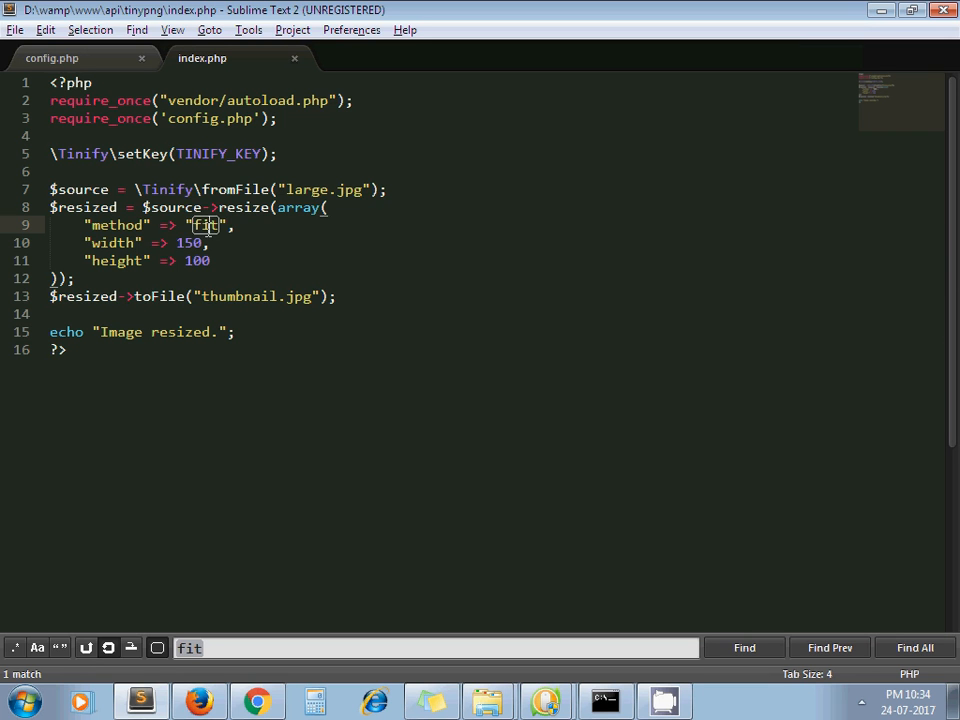
- Change the resize method to cover with output thumbnail1.jpg, save, and rerun the script
{"action": "type", "text": "cover"}
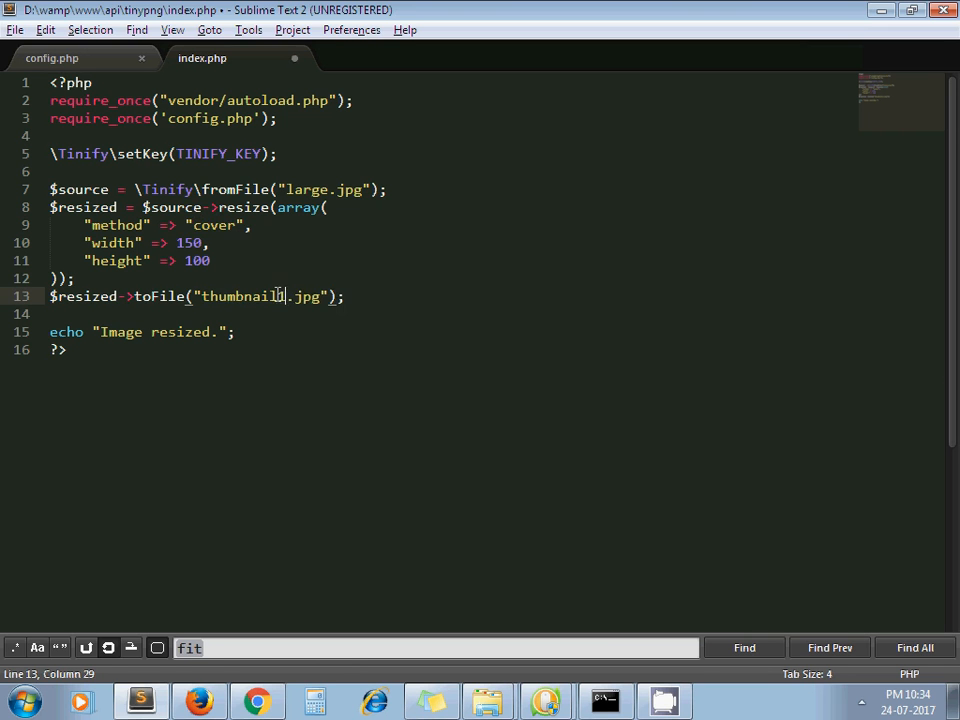
{"action": "key", "text": "ctrl+s"}
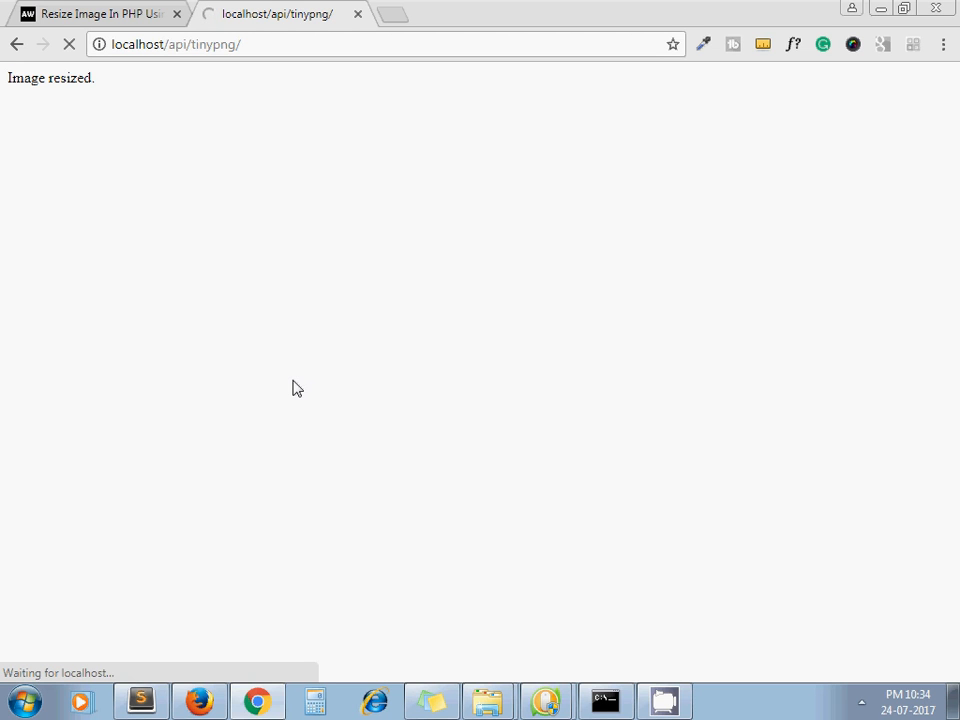
{"action": "key", "text": "alt+tab"}
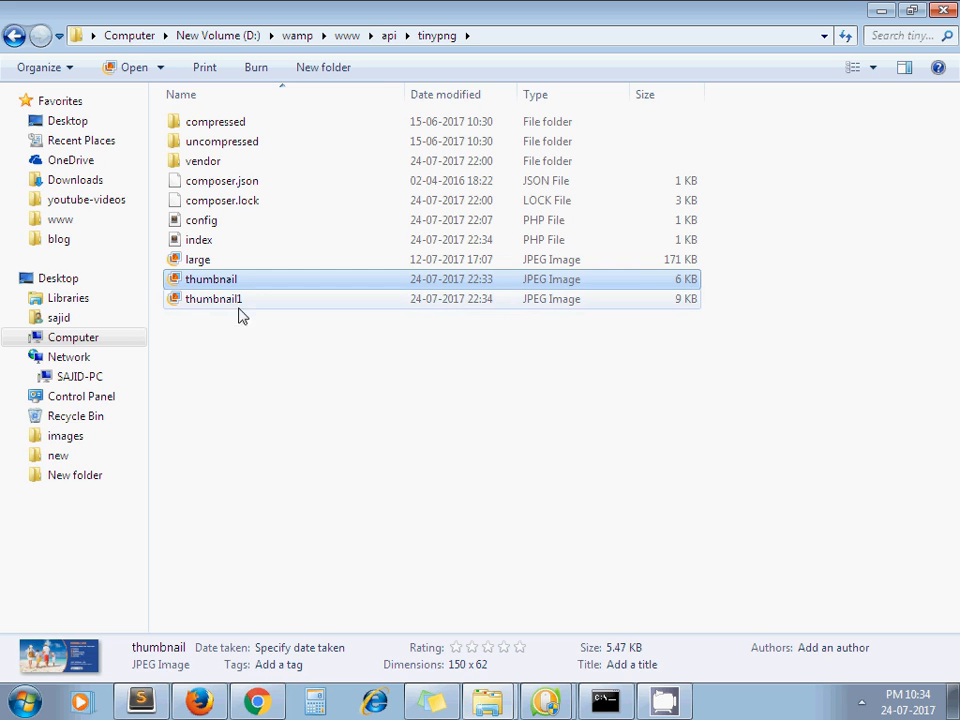
{"action": "left_click", "coordinate": [213, 298]}
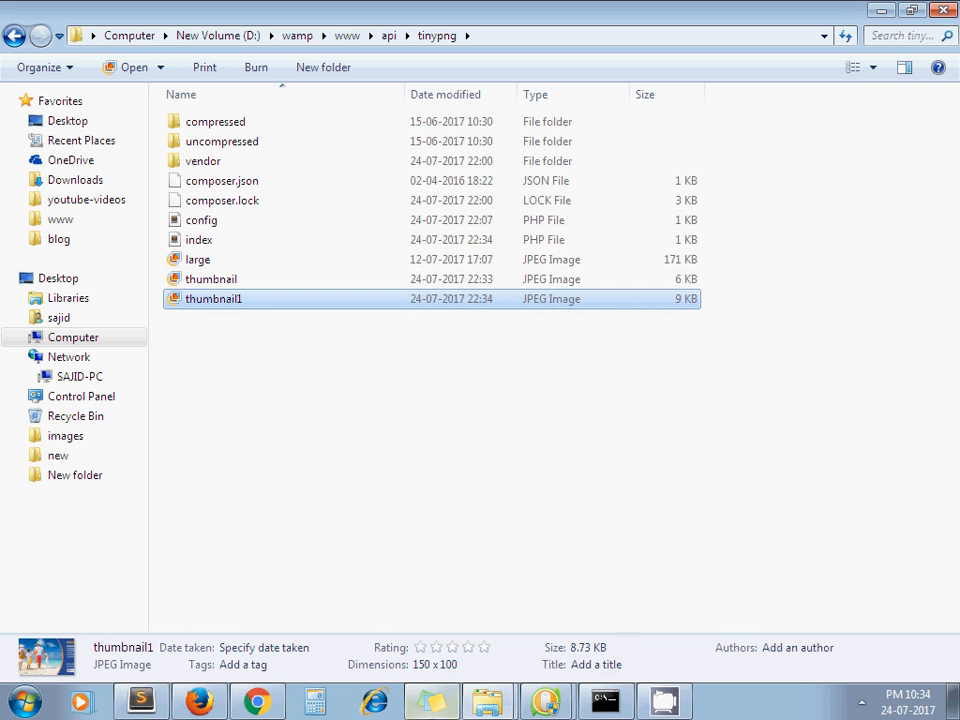
{"action": "mouse_move", "coordinate": [420, 659]}
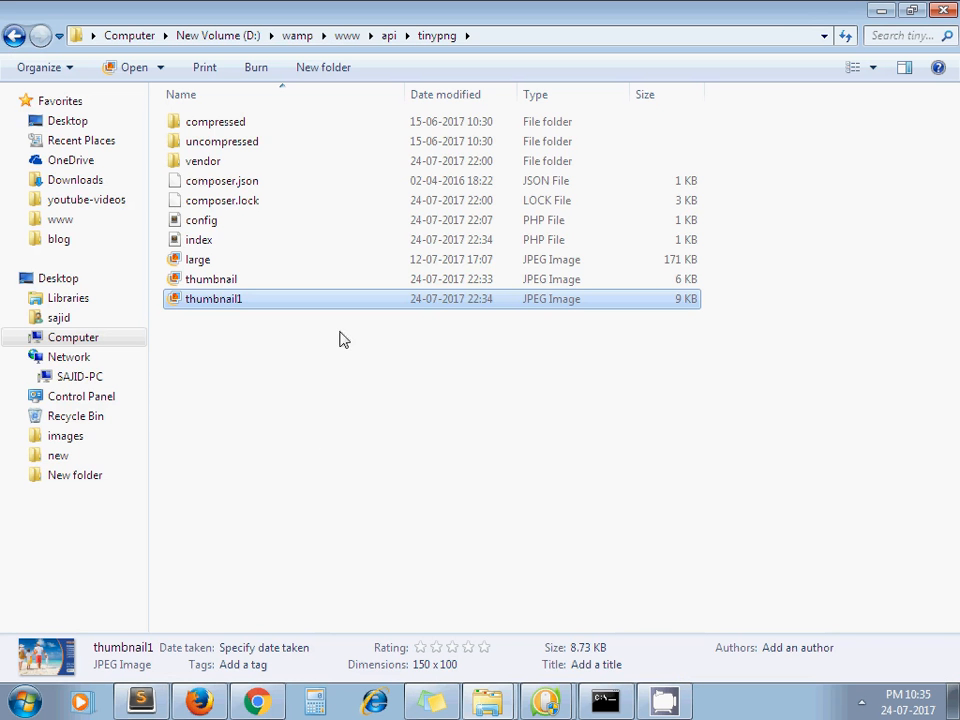
{"action": "left_click", "coordinate": [211, 279]}
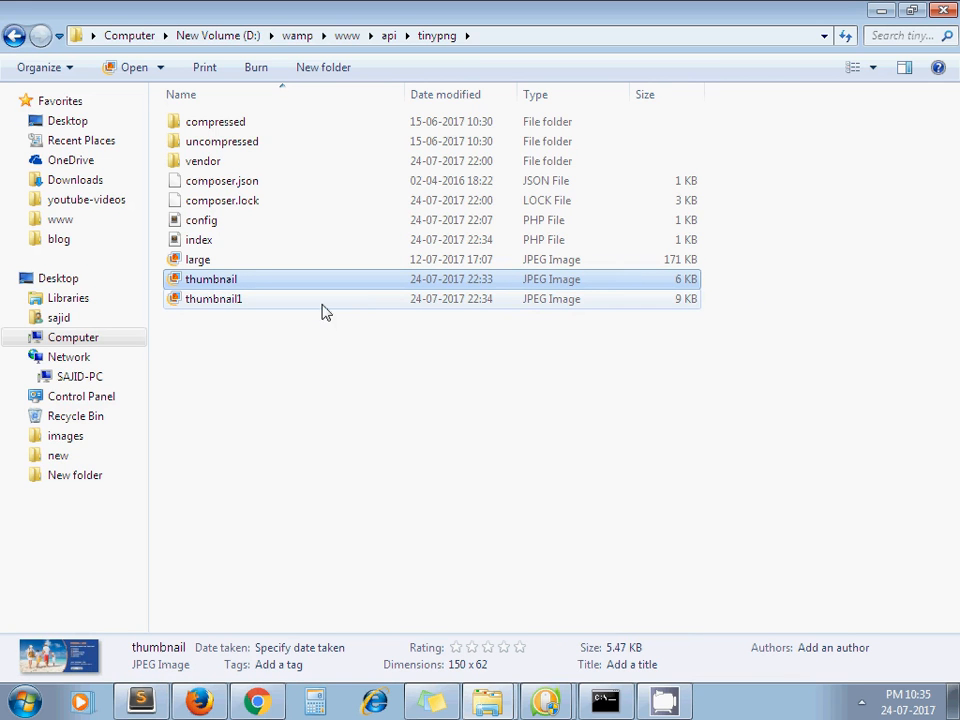
{"action": "mouse_move", "coordinate": [693, 287]}
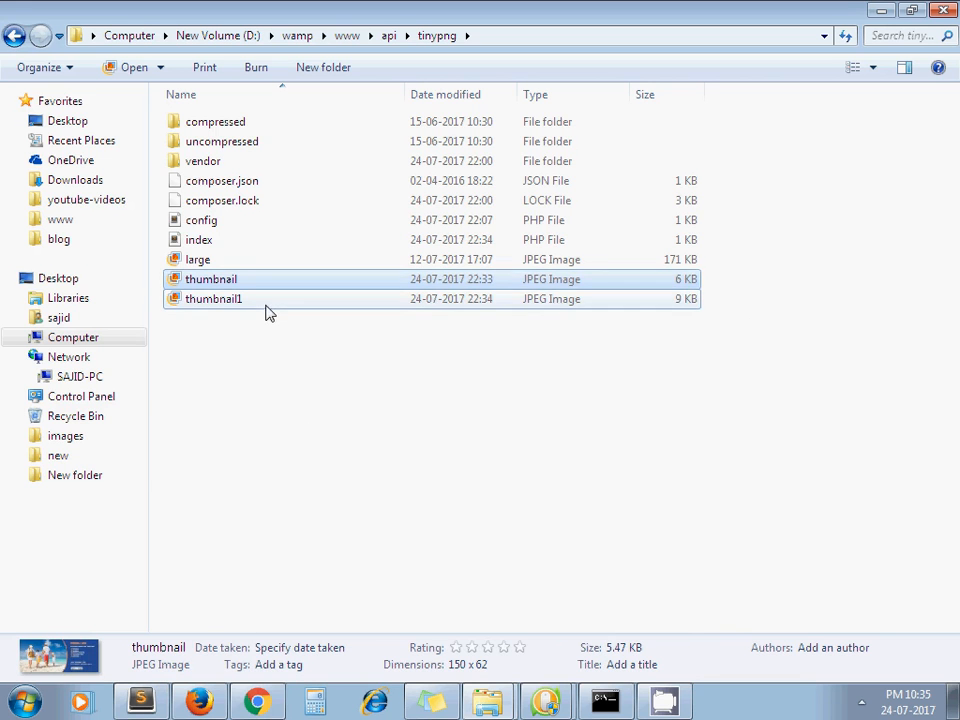
{"action": "left_click", "coordinate": [213, 298]}
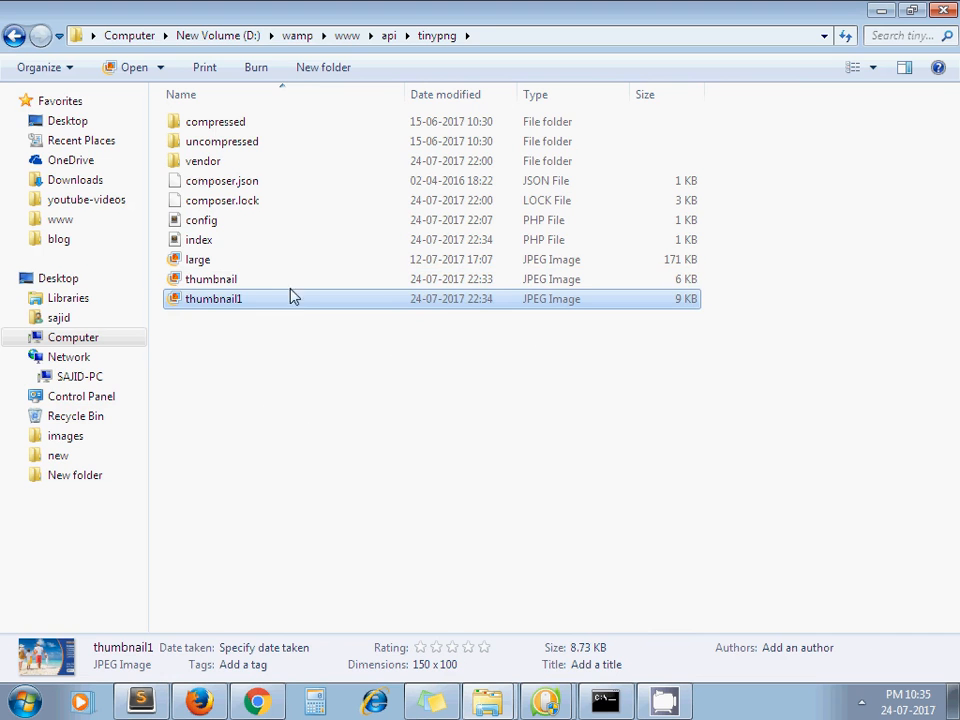
{"action": "left_click", "coordinate": [210, 279]}
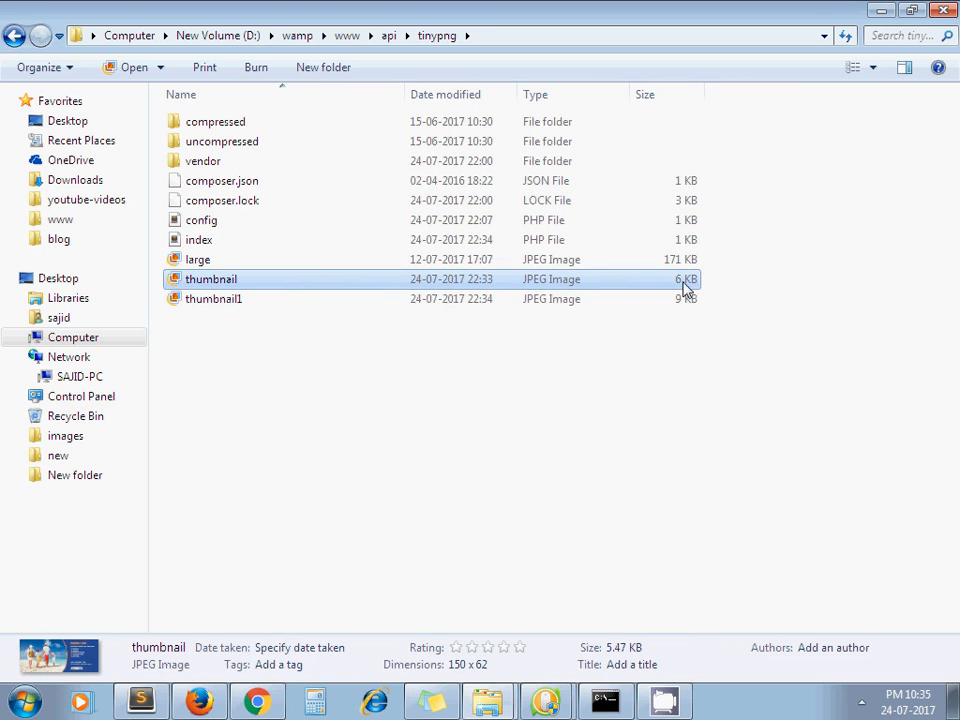
{"action": "left_click", "coordinate": [213, 298]}
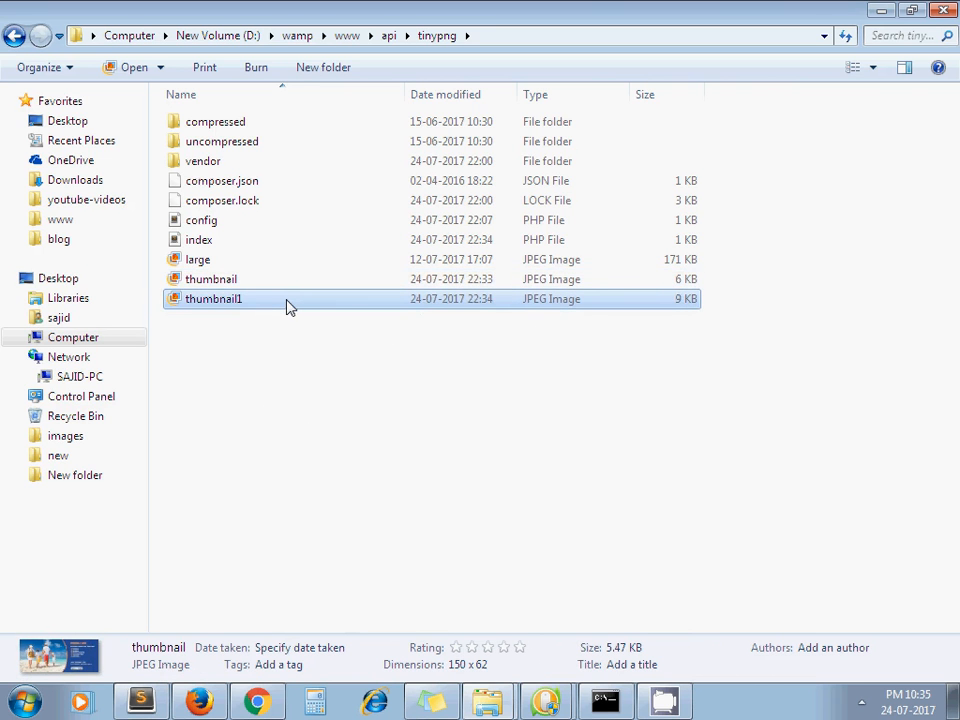